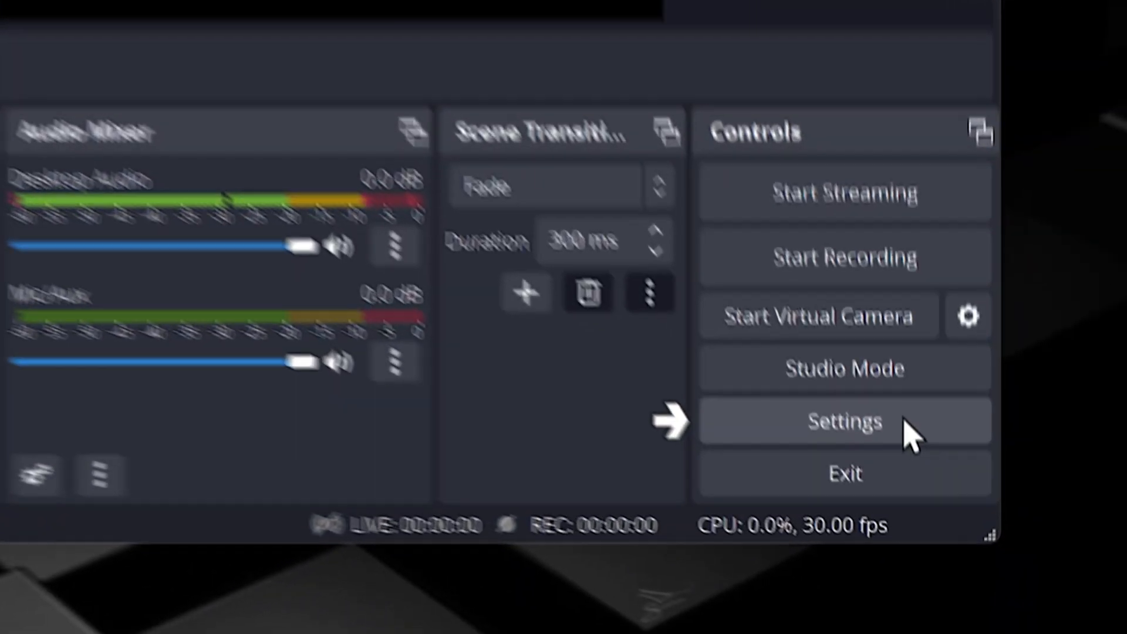
Open Settings and set Output Mode to Advanced
{"action": "left_click", "coordinate": [844, 421]}
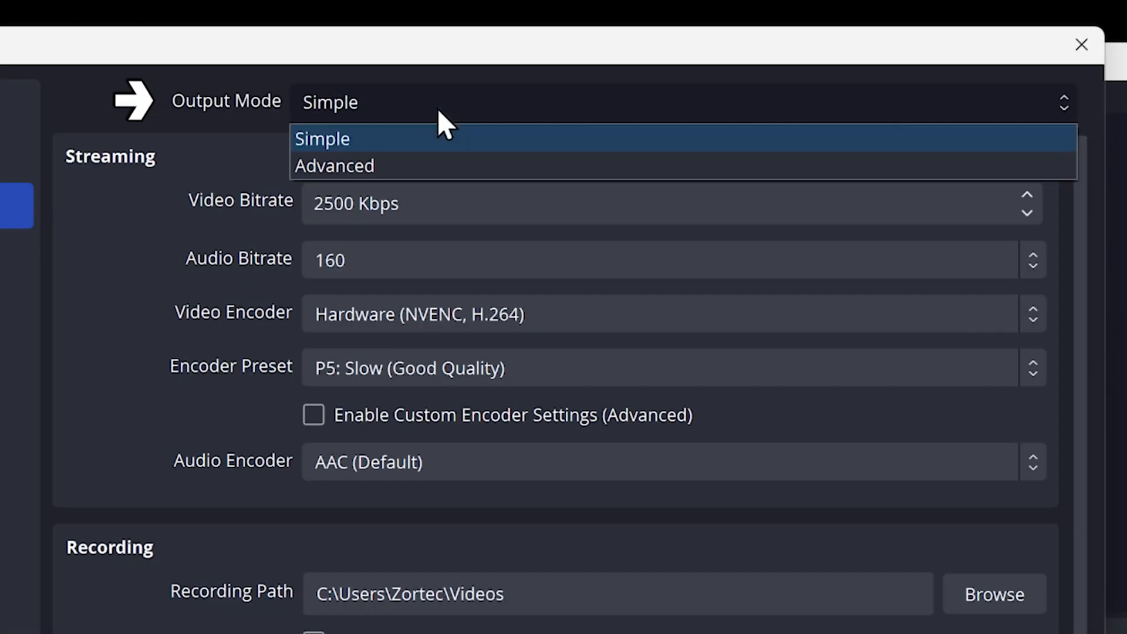
{"action": "mouse_move", "coordinate": [438, 173]}
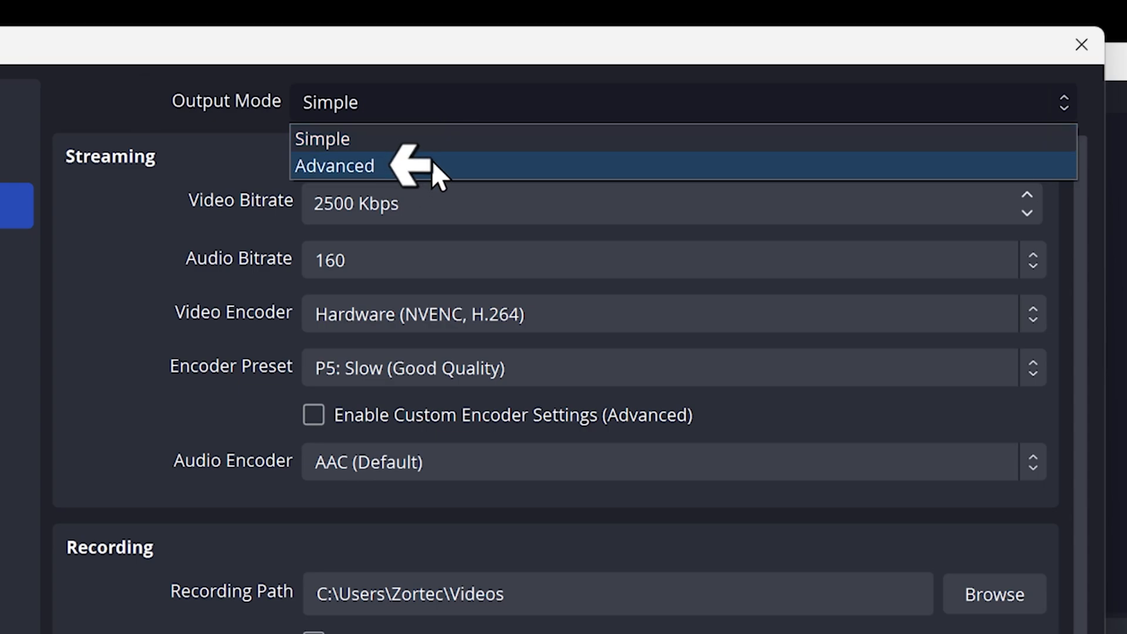
{"action": "left_click", "coordinate": [333, 166]}
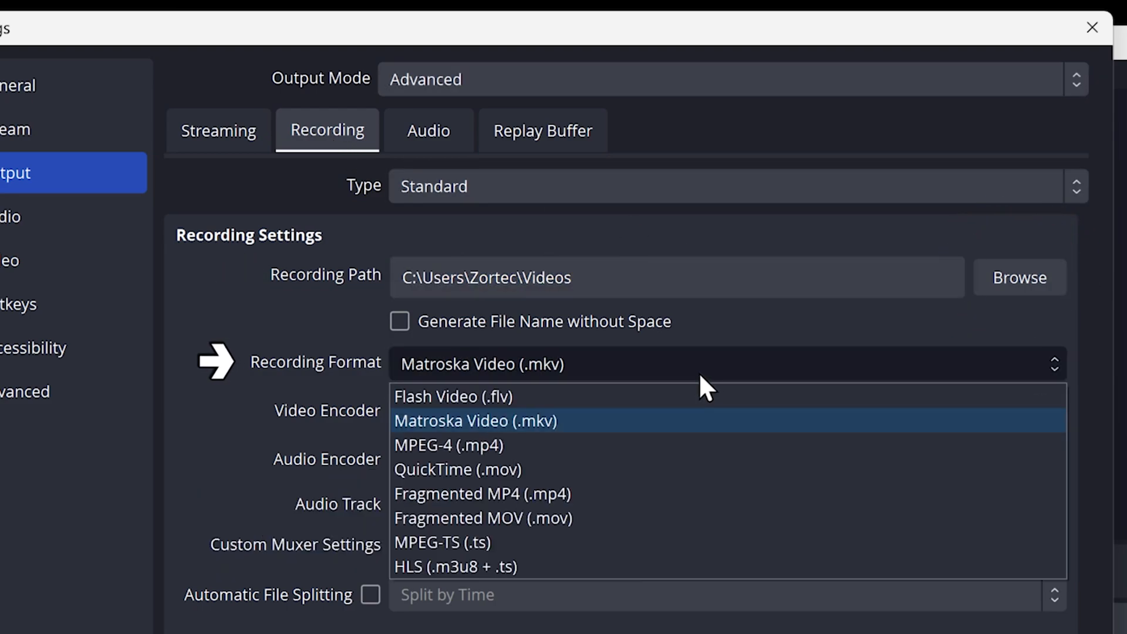
{"action": "mouse_move", "coordinate": [690, 445]}
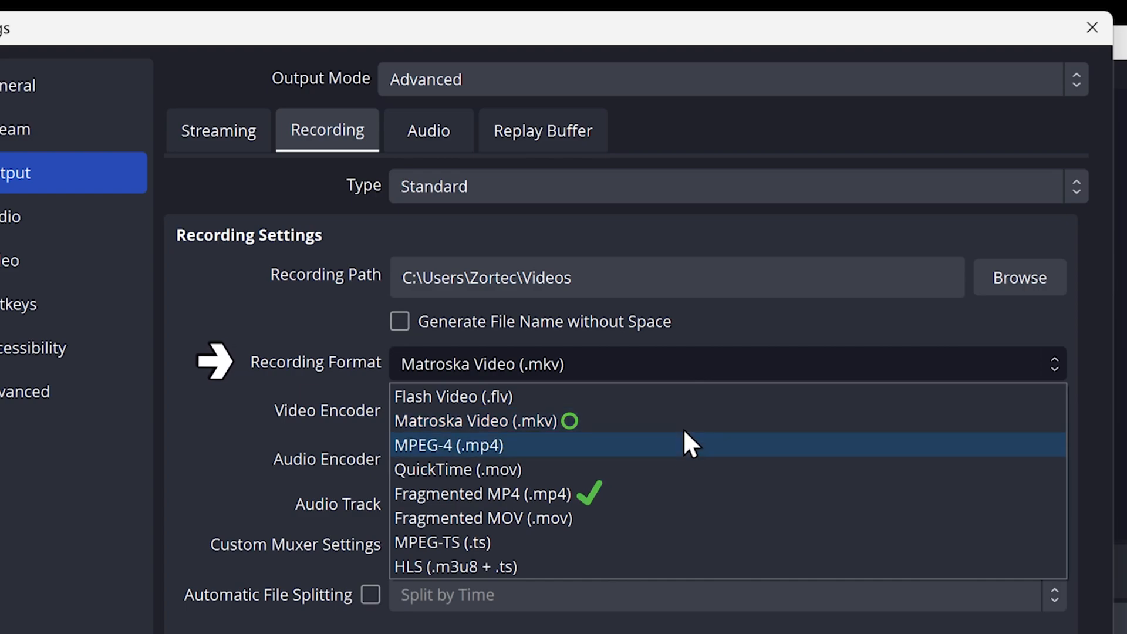
{"action": "mouse_move", "coordinate": [682, 493]}
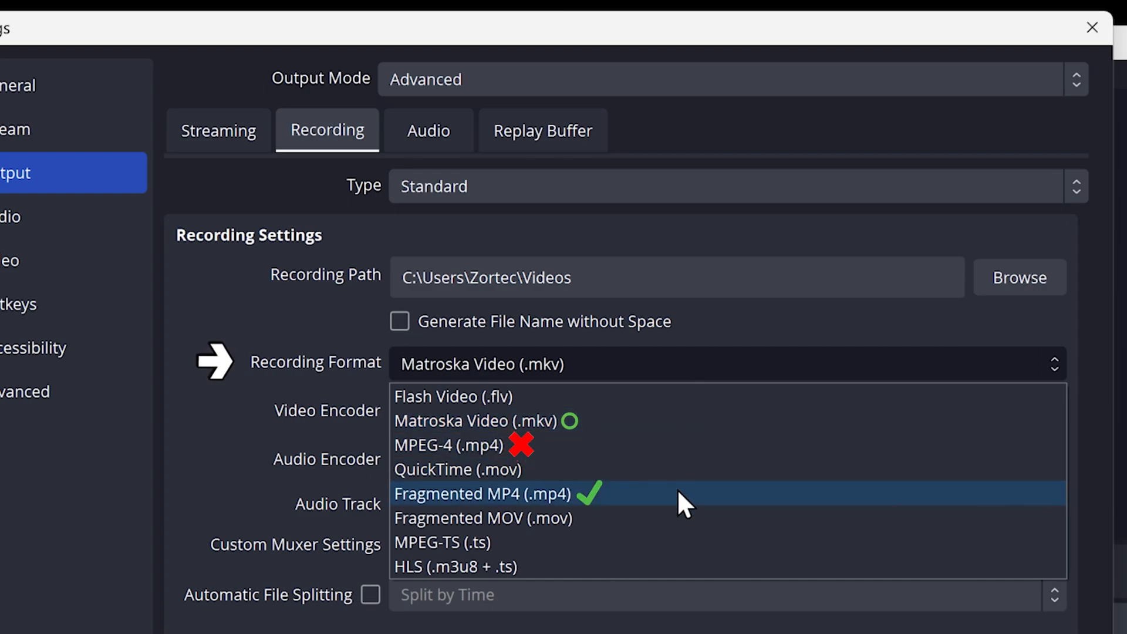
Choose Fragmented MP4 (.mp4) as the recording format
{"action": "left_click", "coordinate": [481, 493]}
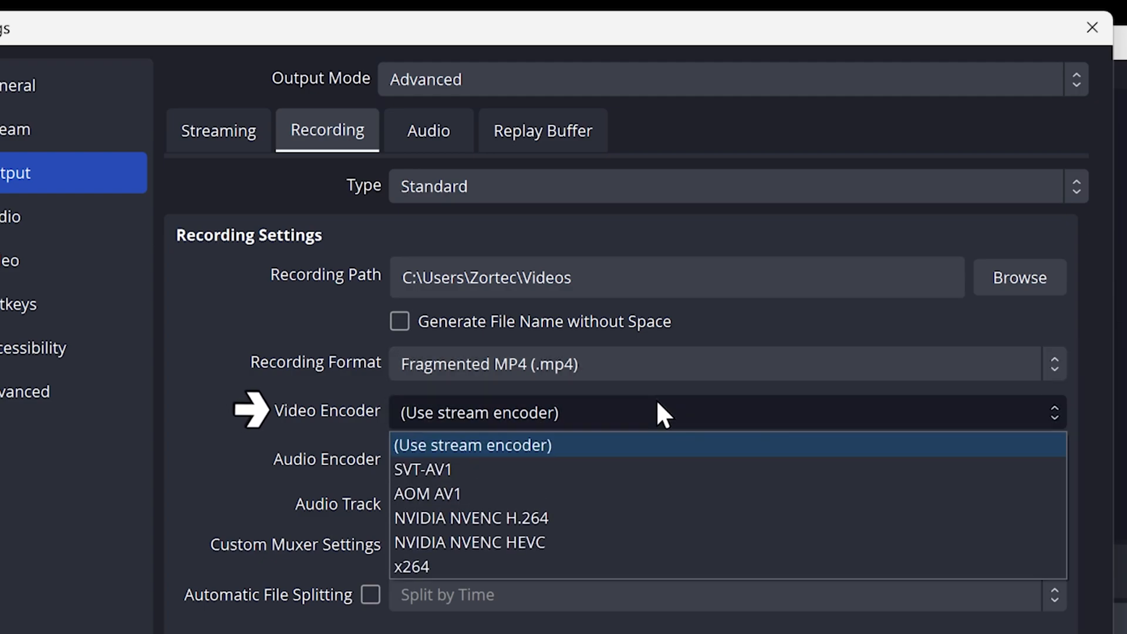
{"action": "mouse_move", "coordinate": [855, 428]}
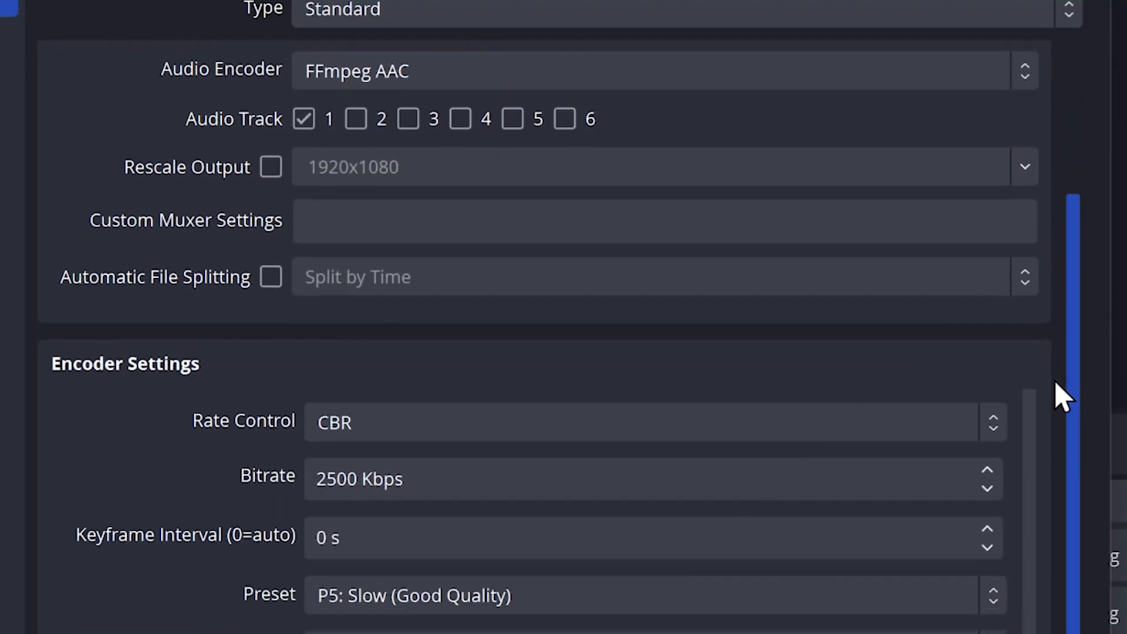
Set CQ level 24, preset P1, Single Pass, and disable Psycho Visual Tuning
{"action": "scroll", "scroll_direction": "down", "scroll_amount": 3}
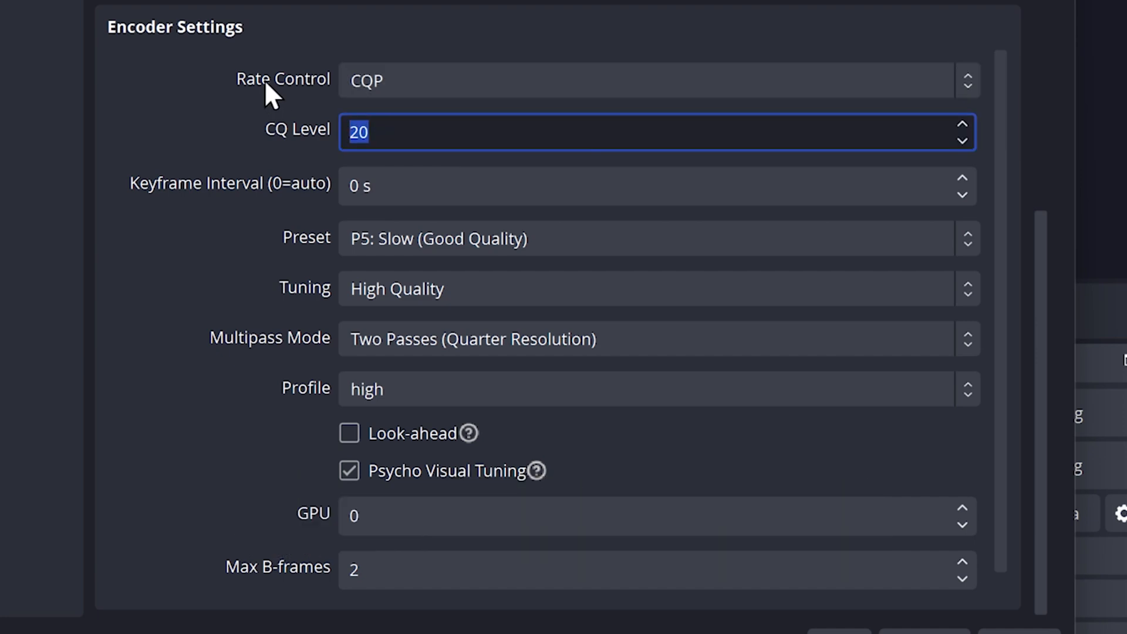
{"action": "type", "text": "24"}
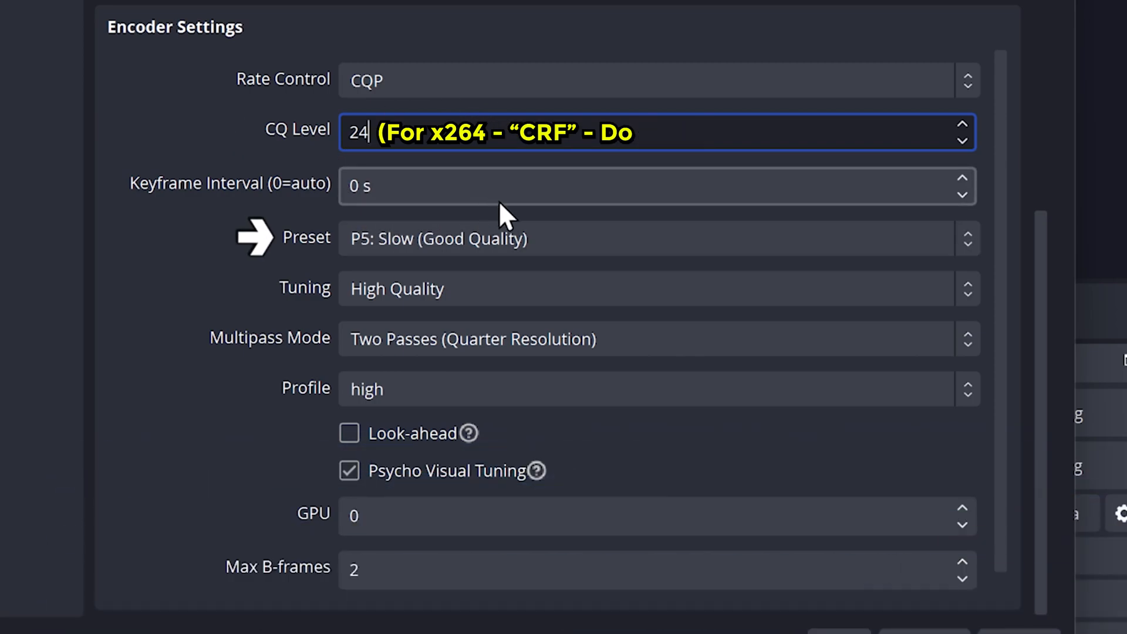
{"action": "left_click", "coordinate": [647, 237]}
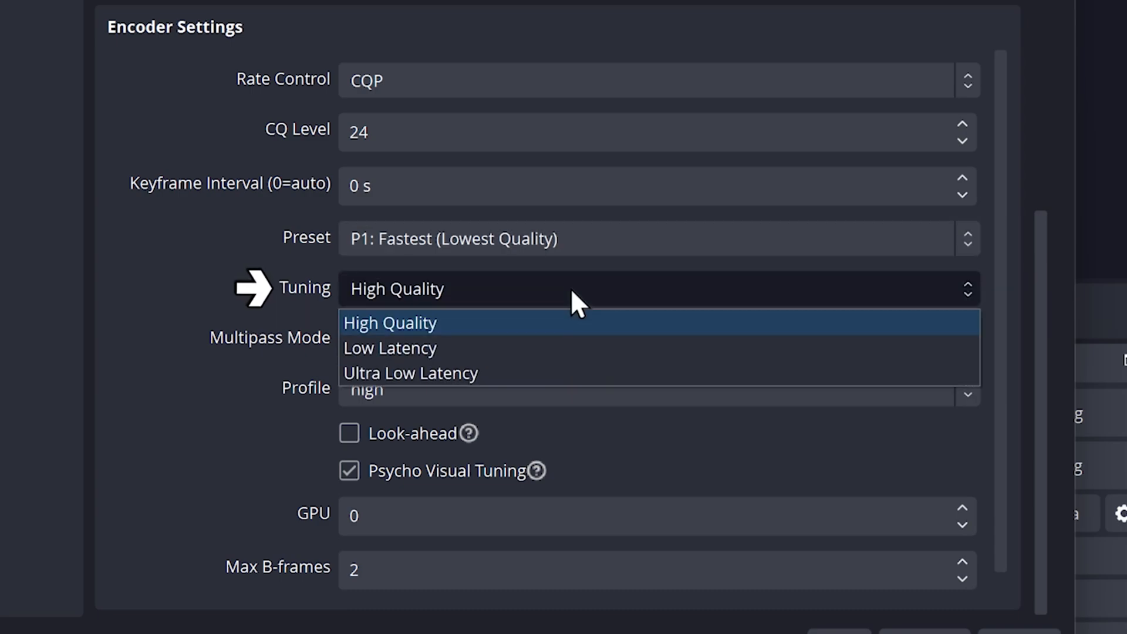
{"action": "mouse_move", "coordinate": [532, 348]}
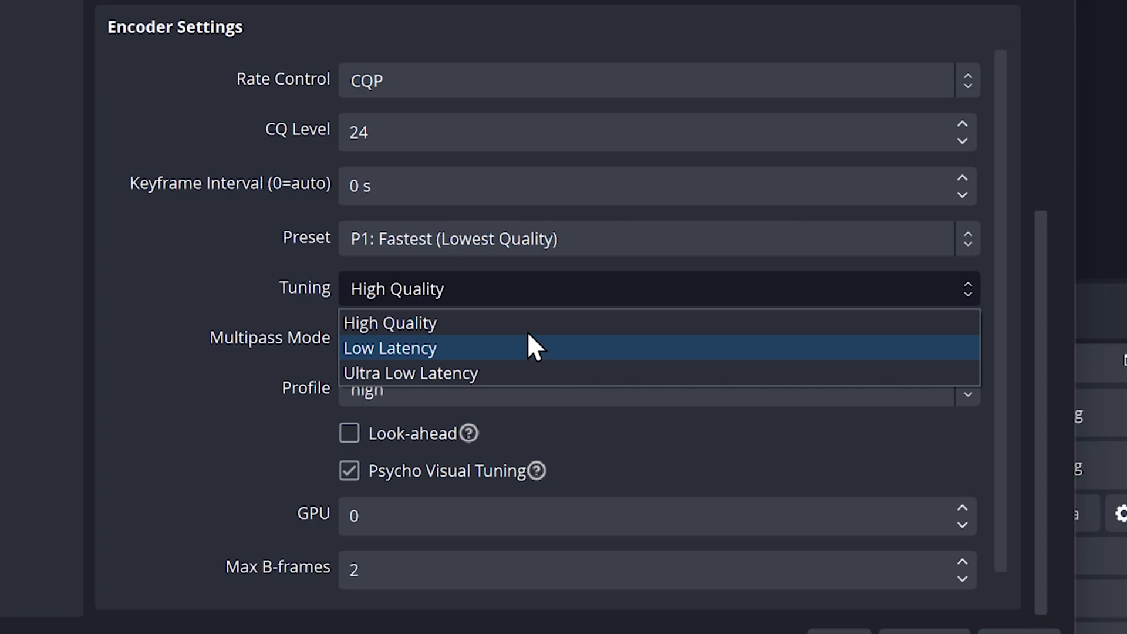
{"action": "mouse_move", "coordinate": [532, 323]}
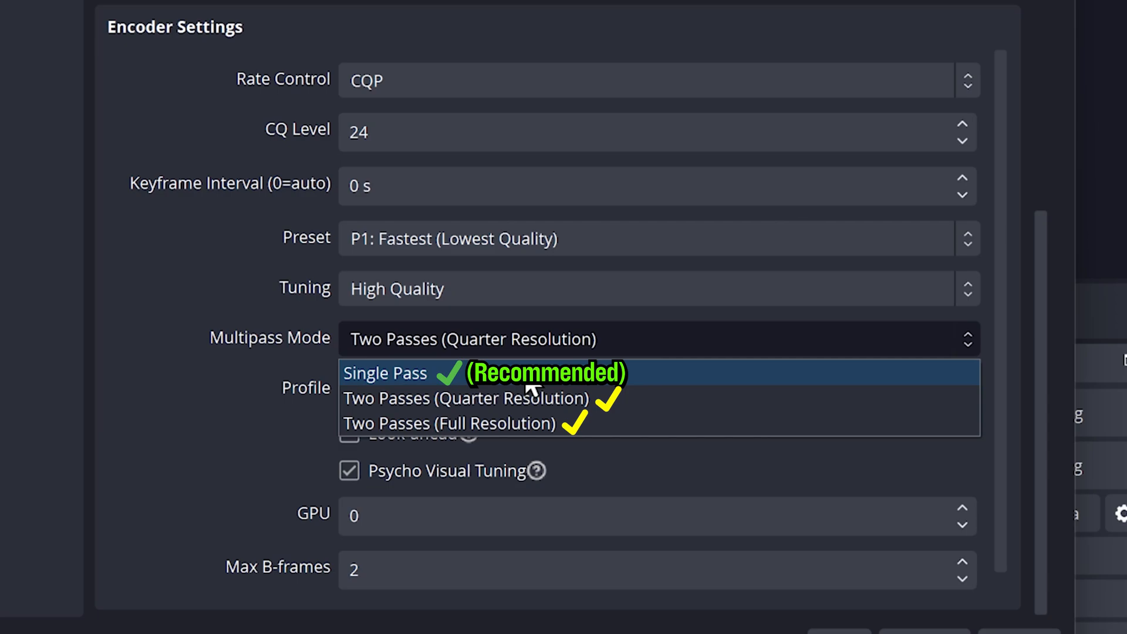
{"action": "left_click", "coordinate": [383, 372]}
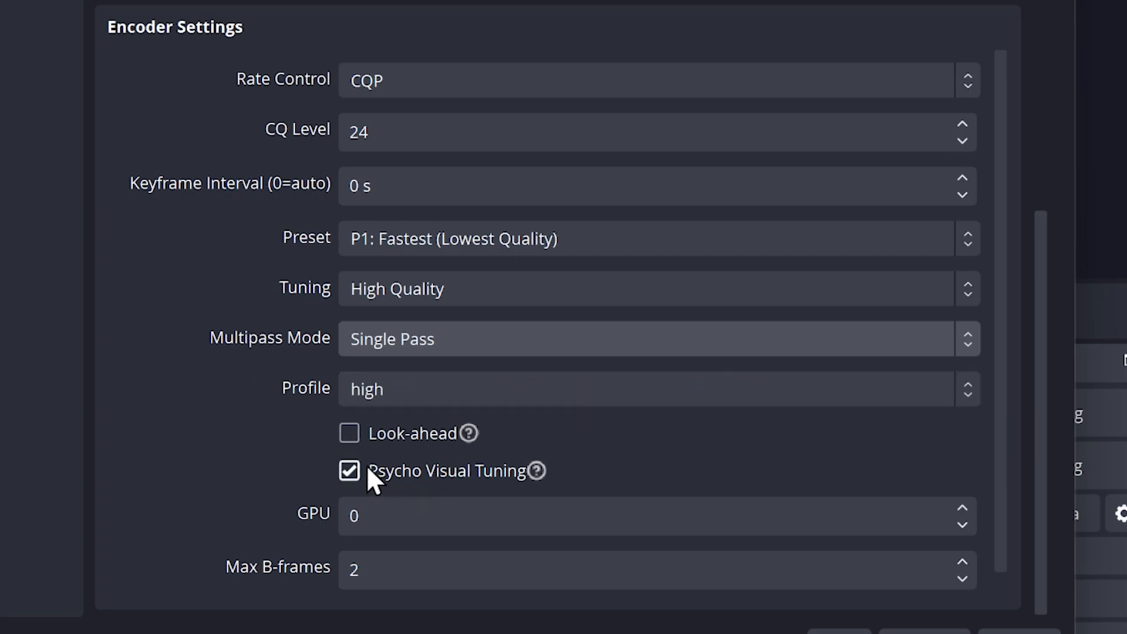
{"action": "left_click", "coordinate": [348, 471]}
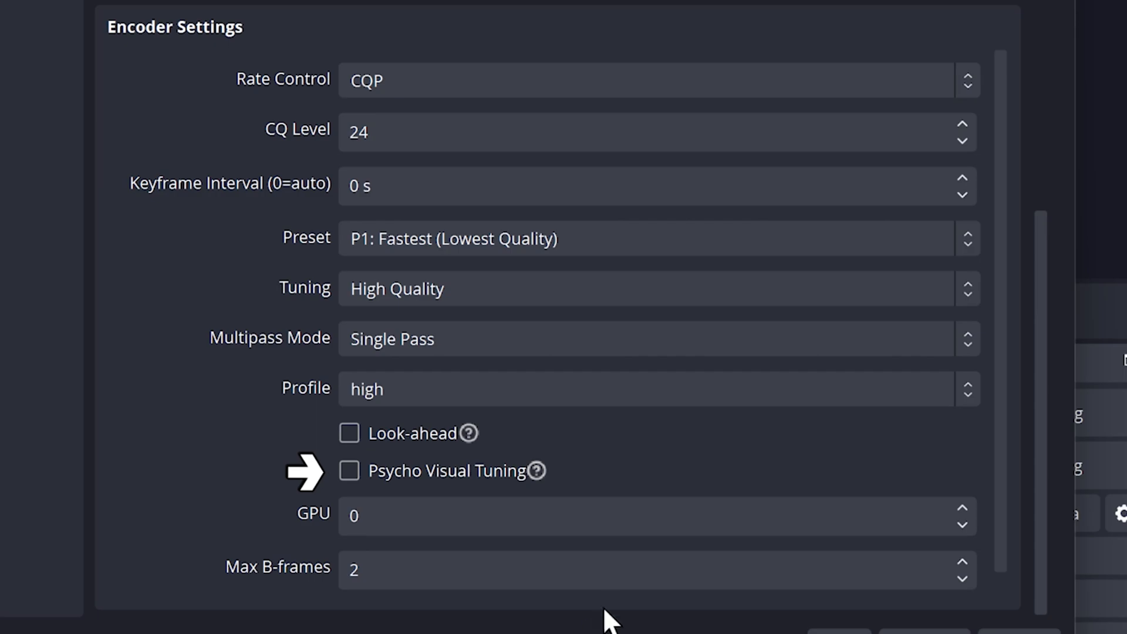
Set every output audio track's bitrate to 320
{"action": "left_click", "coordinate": [674, 193]}
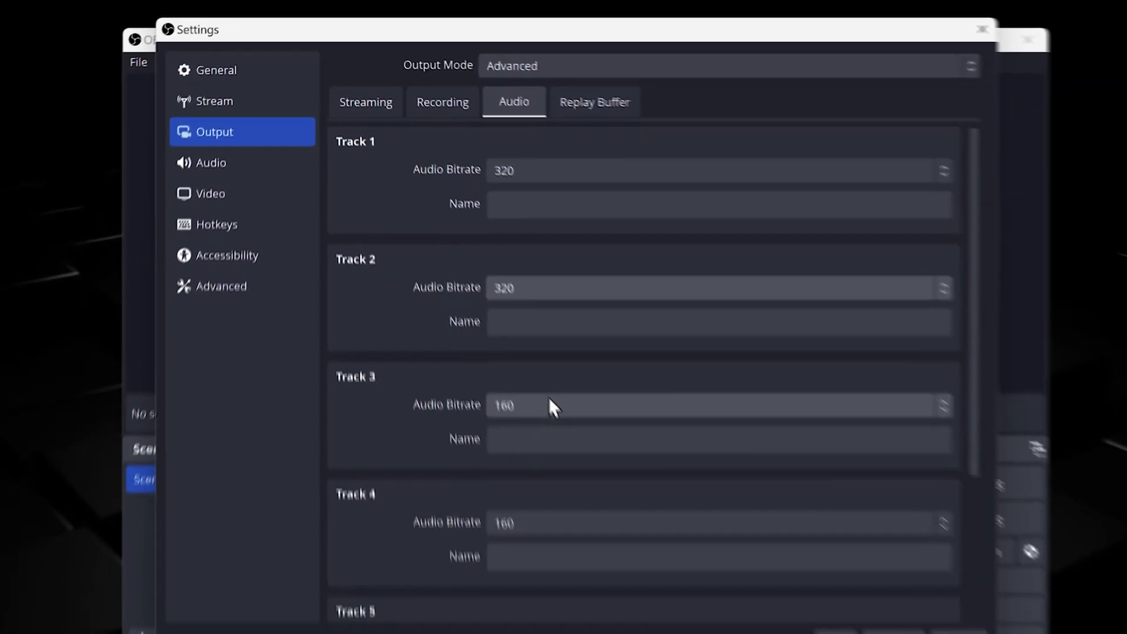
{"action": "left_click", "coordinate": [908, 593]}
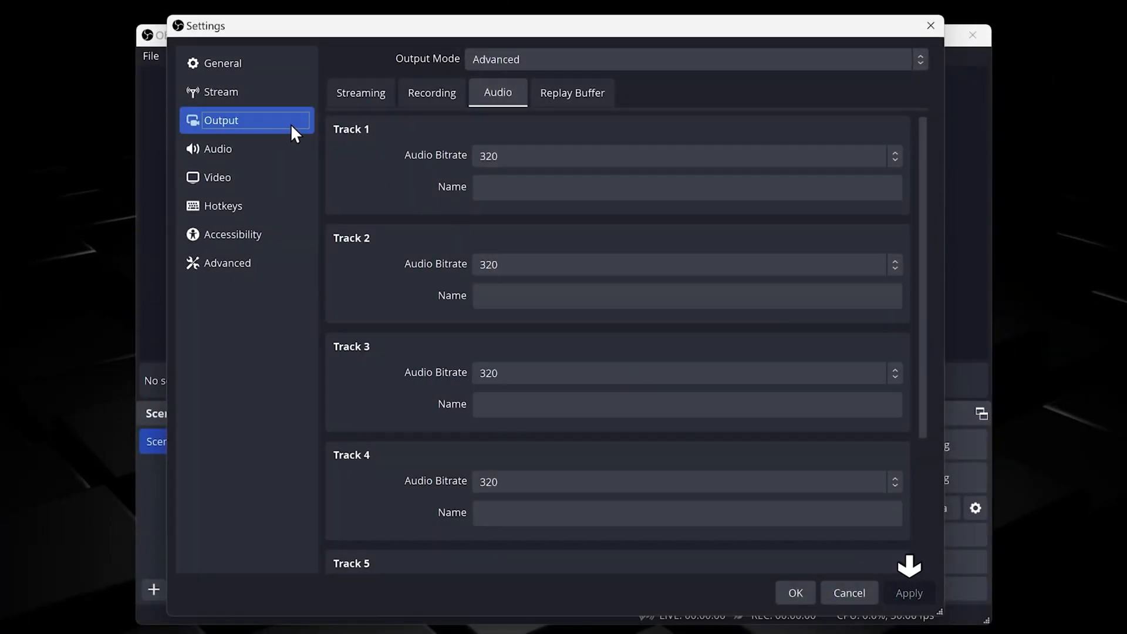
{"action": "left_click", "coordinate": [217, 149]}
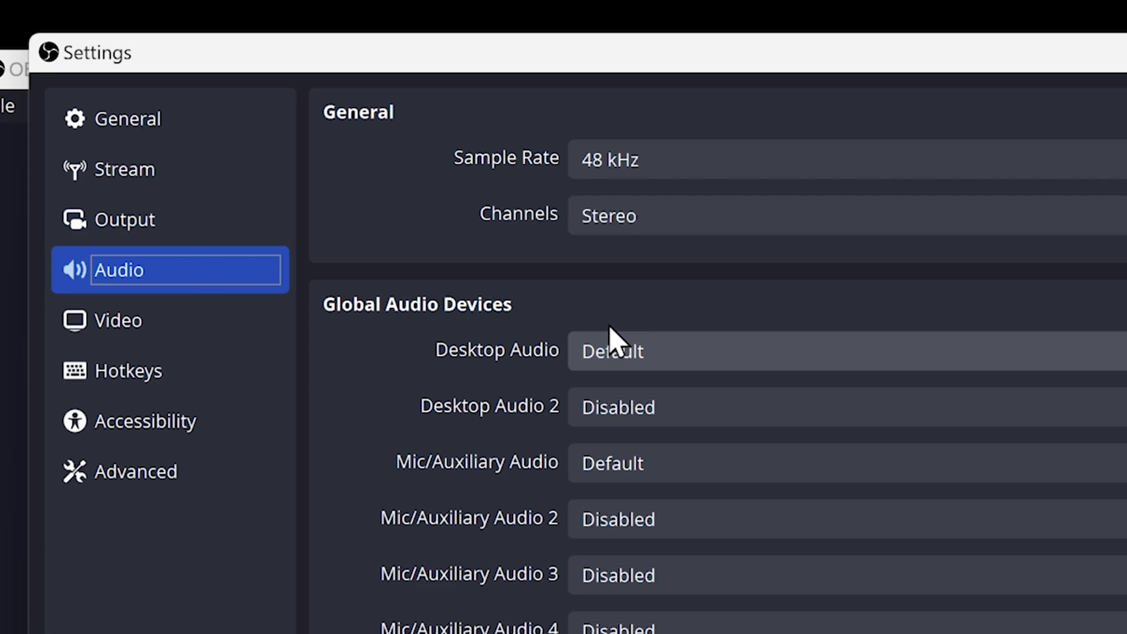
Select Microphone (V10W) as the Mic/Auxiliary Audio device
{"action": "left_click", "coordinate": [747, 351]}
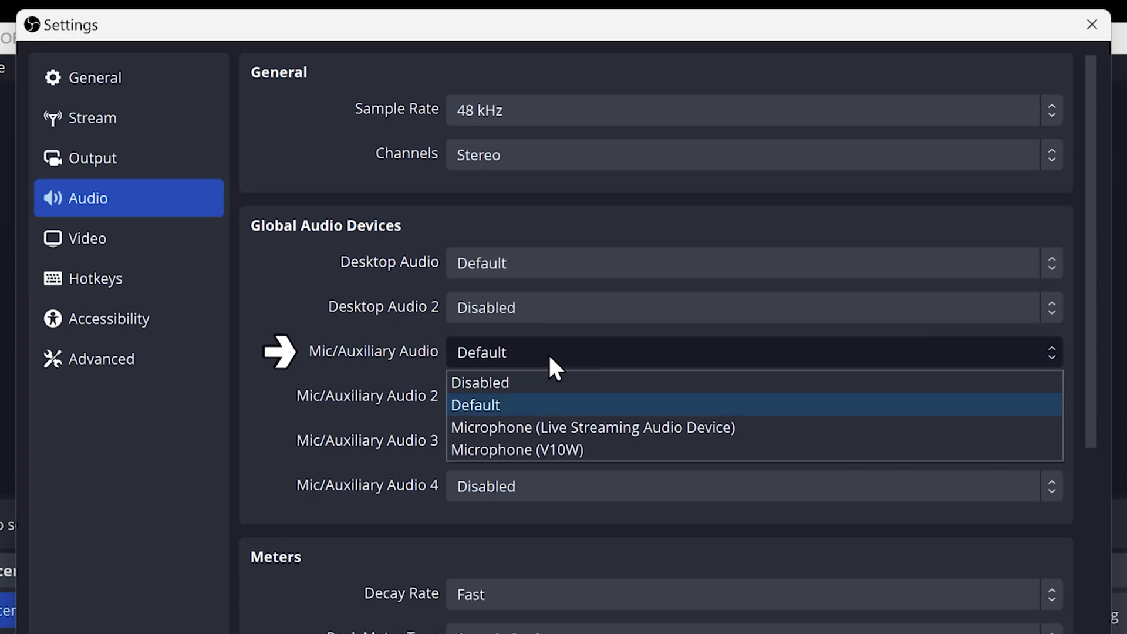
{"action": "mouse_move", "coordinate": [681, 450]}
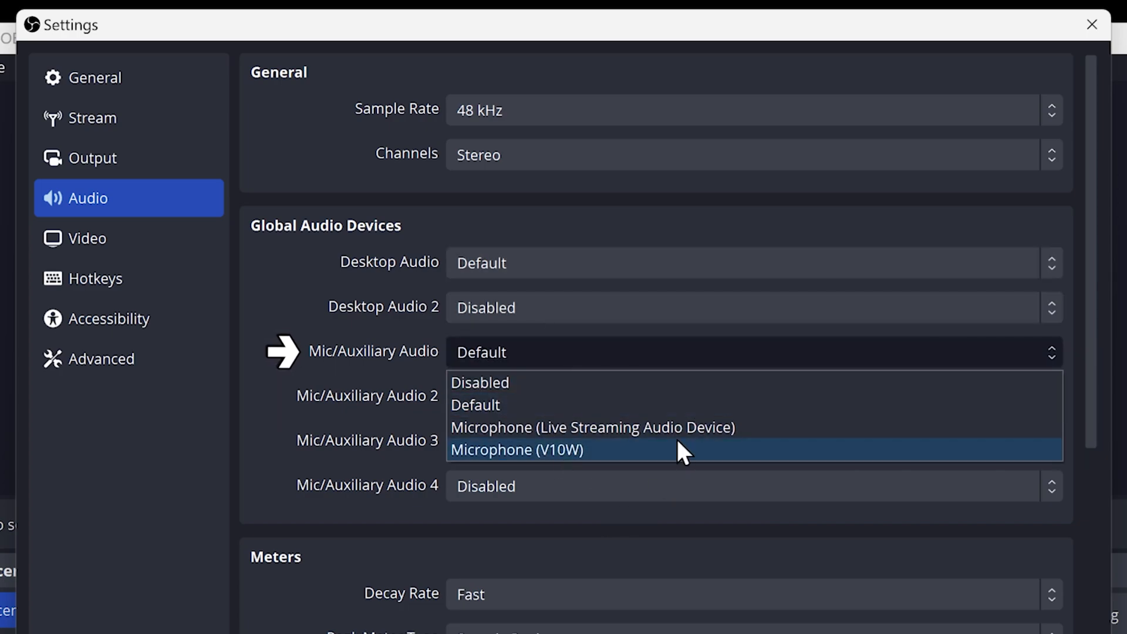
{"action": "left_click", "coordinate": [515, 449]}
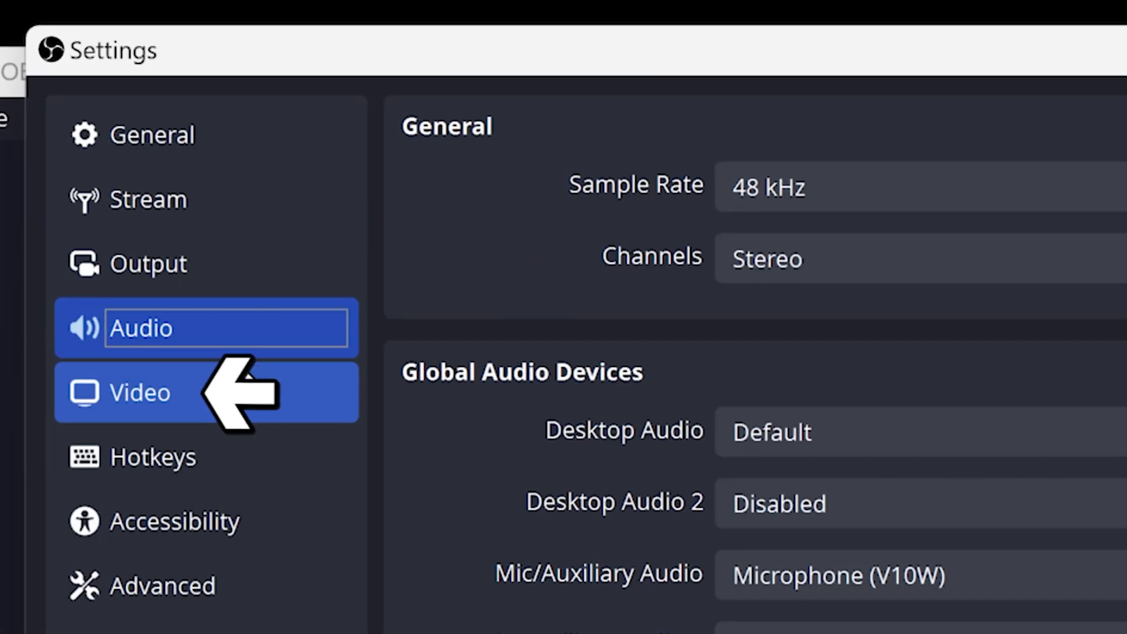
{"action": "left_click", "coordinate": [141, 391]}
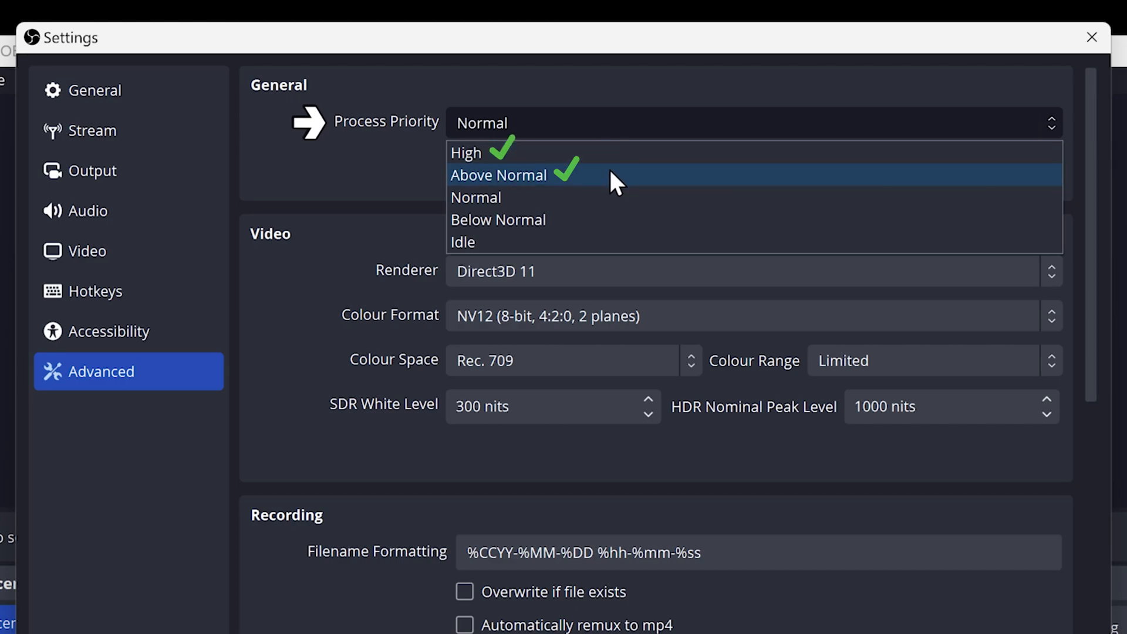
Set Process Priority to Above Normal, then save and close settings
{"action": "left_click", "coordinate": [499, 174]}
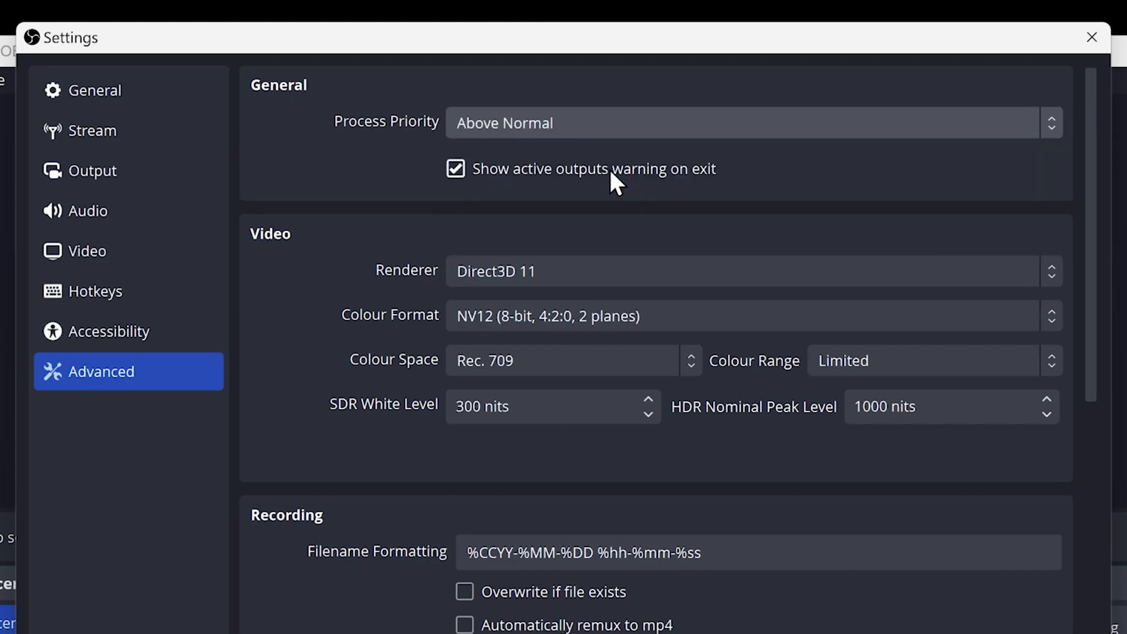
{"action": "mouse_move", "coordinate": [342, 438]}
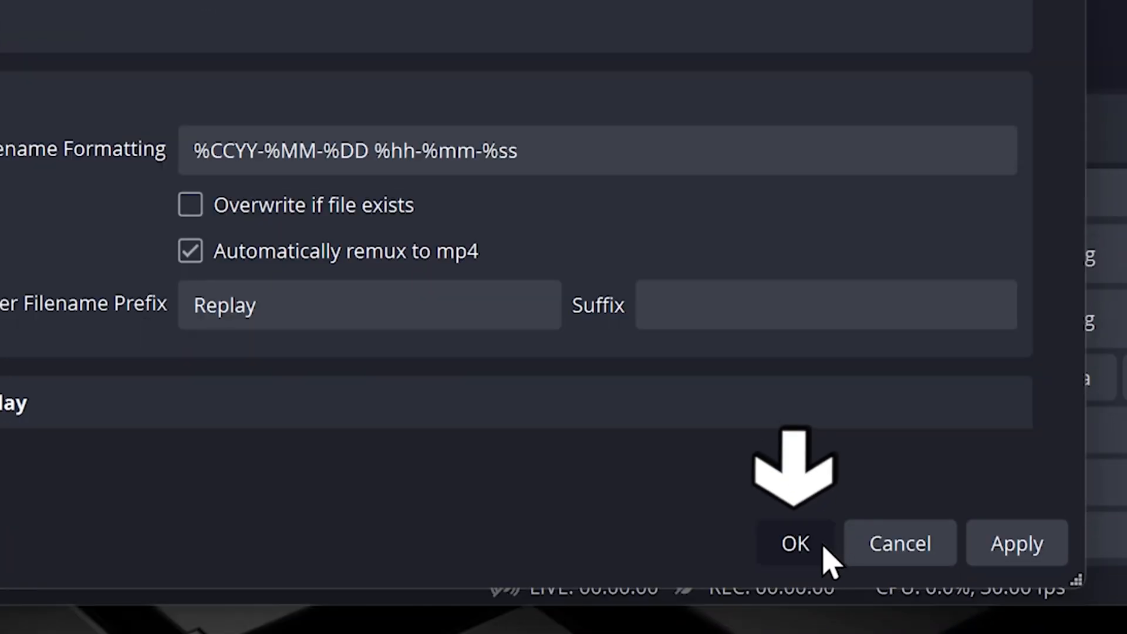
{"action": "left_click", "coordinate": [793, 542]}
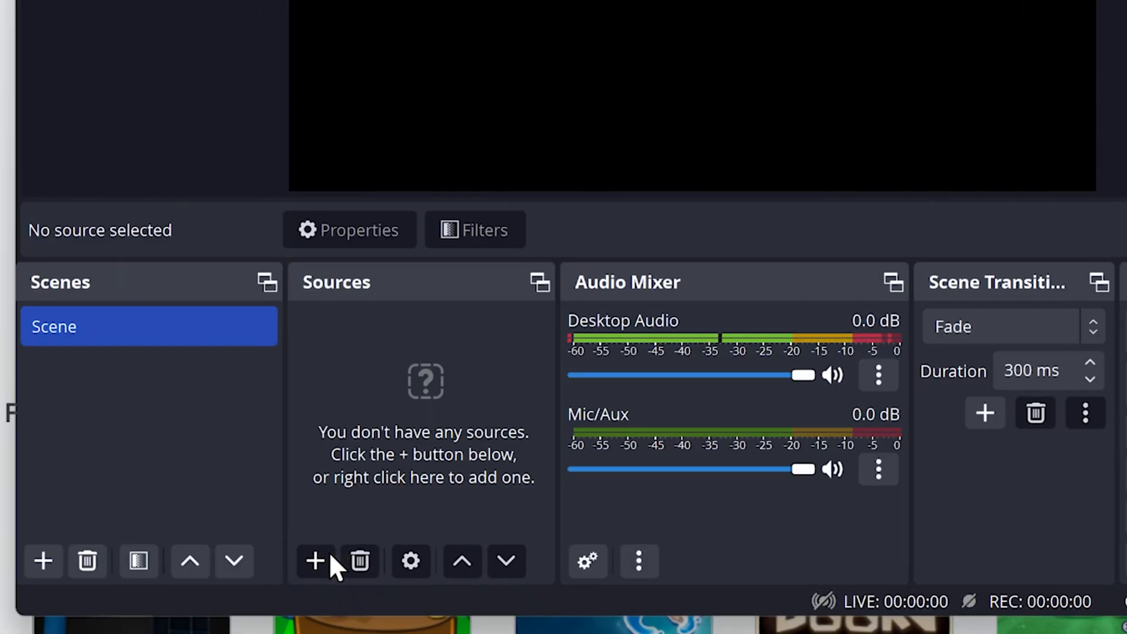
Add a Game Capture source for the [RobloxPlayerBeta.exe]: Roblox window
{"action": "left_click", "coordinate": [313, 560]}
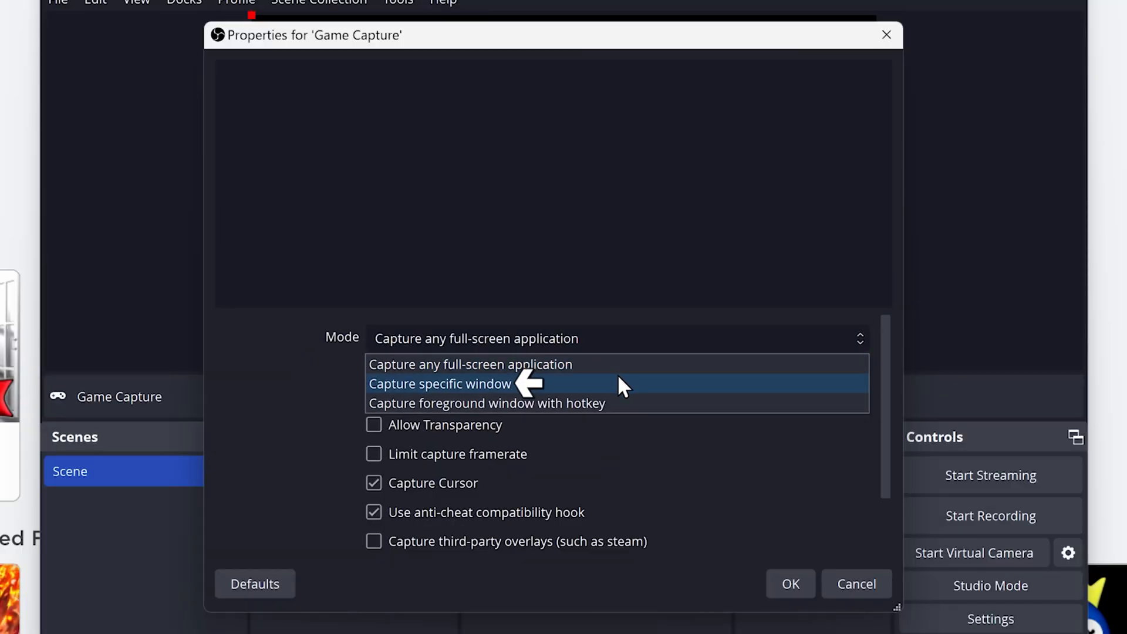
{"action": "left_click", "coordinate": [439, 383]}
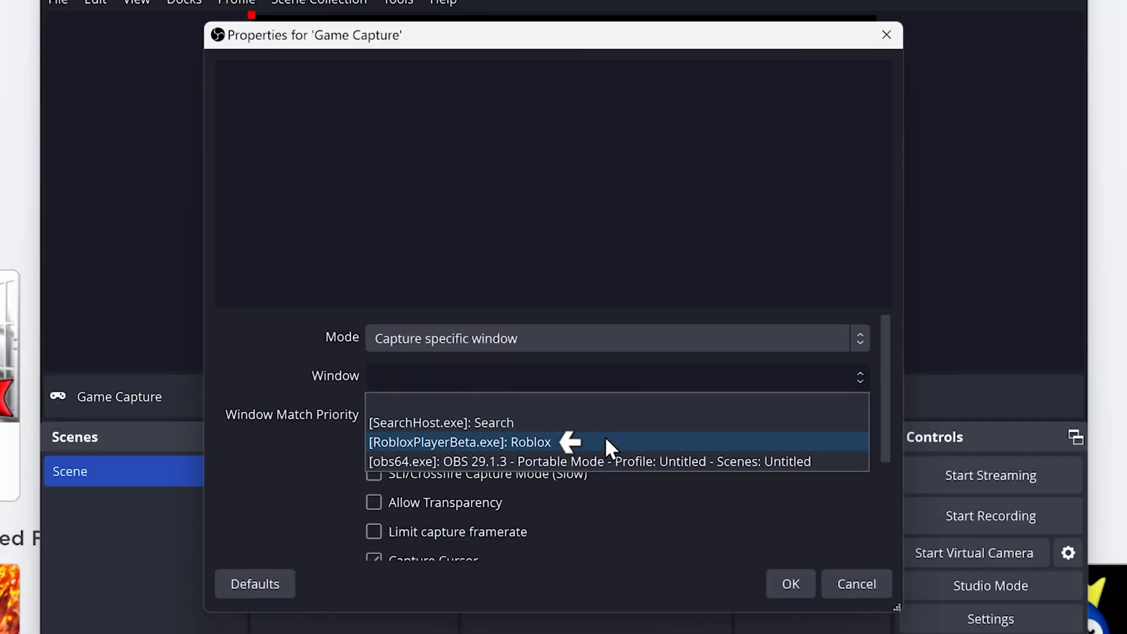
{"action": "left_click", "coordinate": [460, 442]}
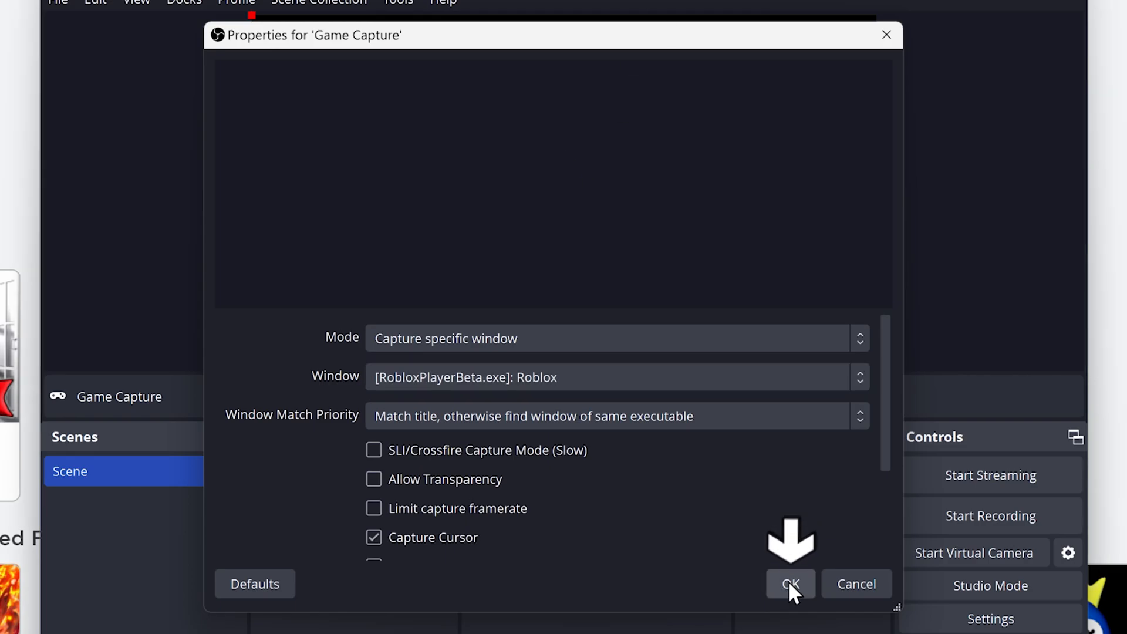
{"action": "left_click", "coordinate": [790, 584]}
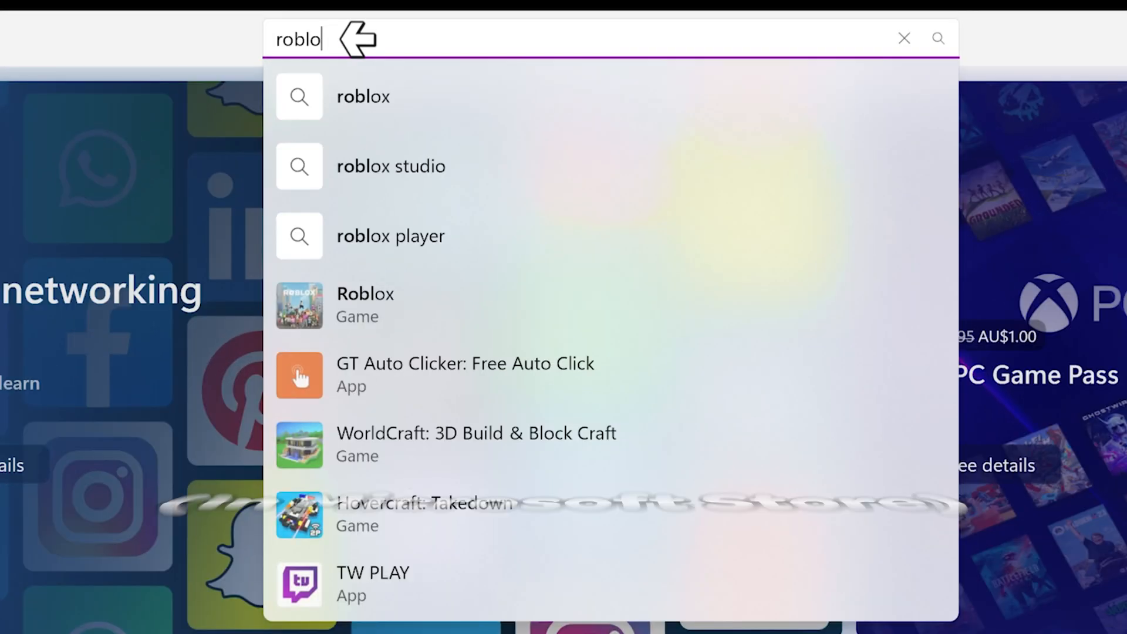
Open the Roblox game page in Microsoft Store and press Play
{"action": "left_click", "coordinate": [364, 305]}
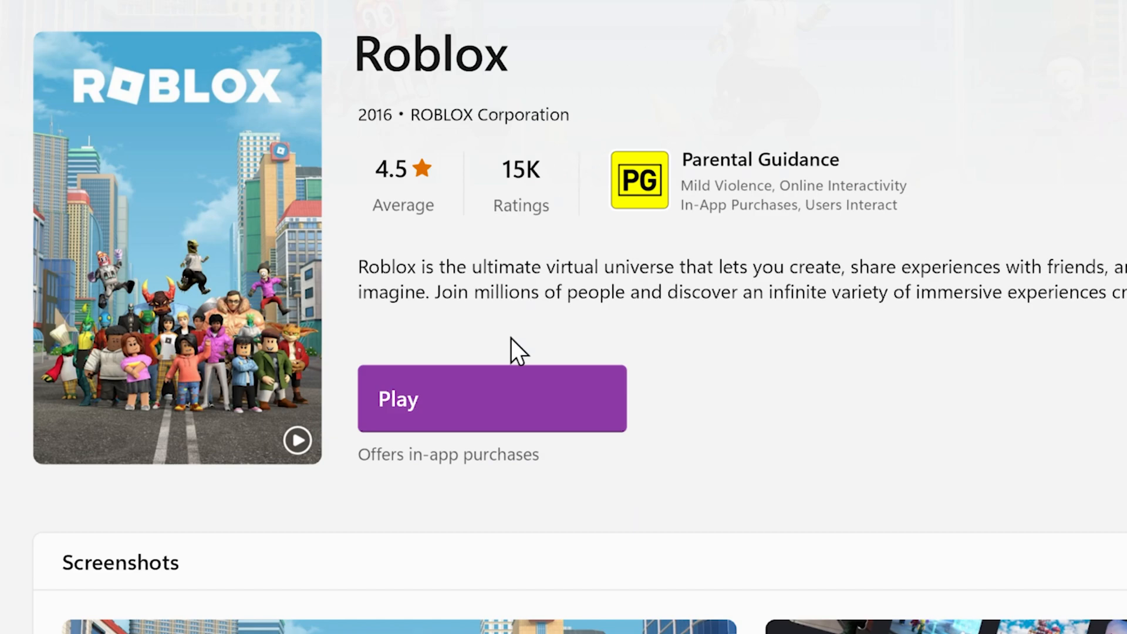
{"action": "left_click", "coordinate": [491, 399]}
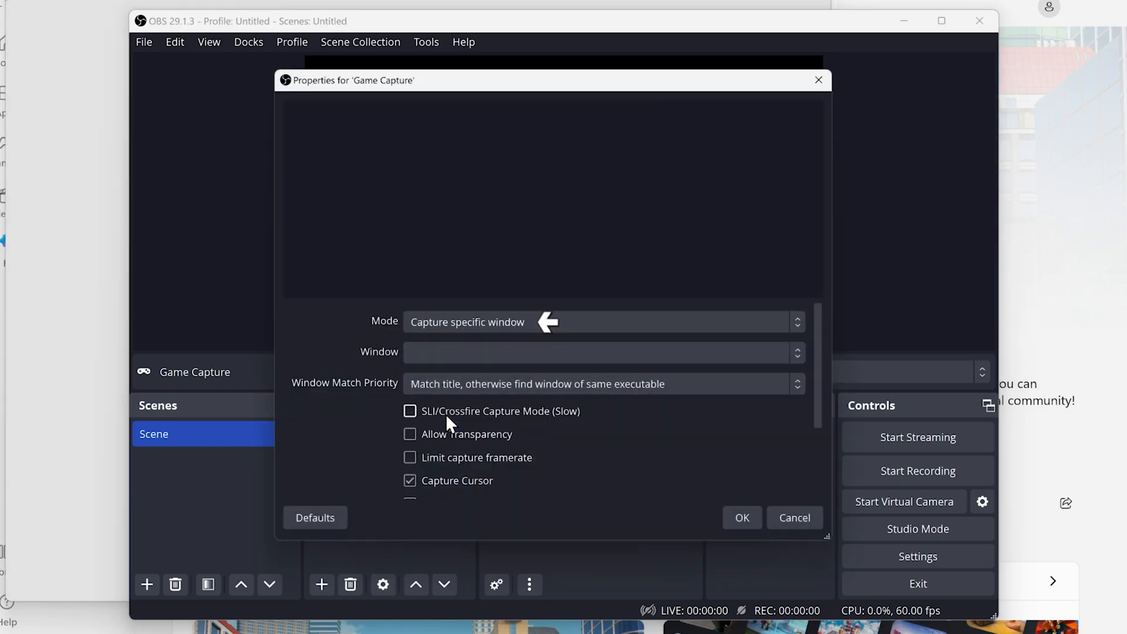
Retarget Game Capture to the [Windows10Universal.exe]: Roblox window
{"action": "left_click", "coordinate": [601, 352]}
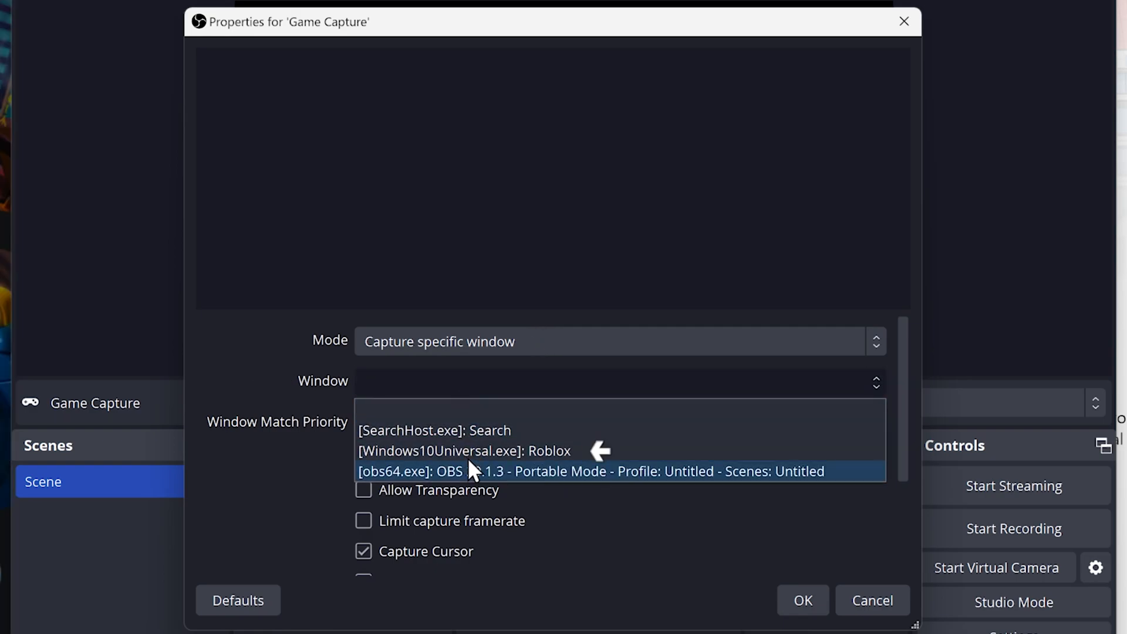
{"action": "left_click", "coordinate": [465, 450]}
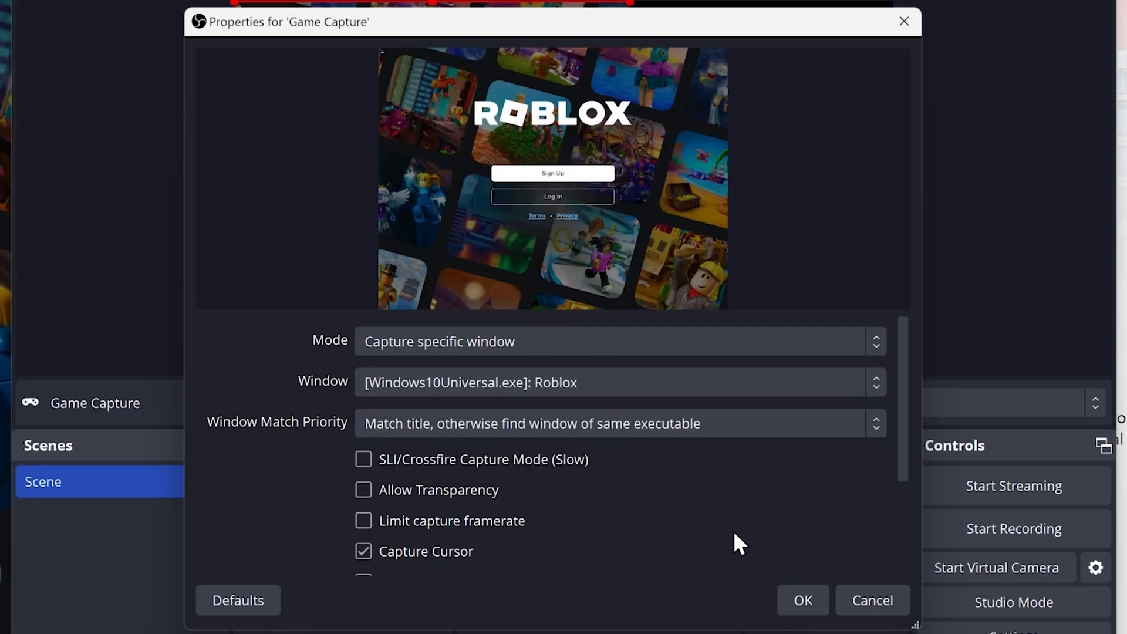
{"action": "left_click", "coordinate": [803, 600]}
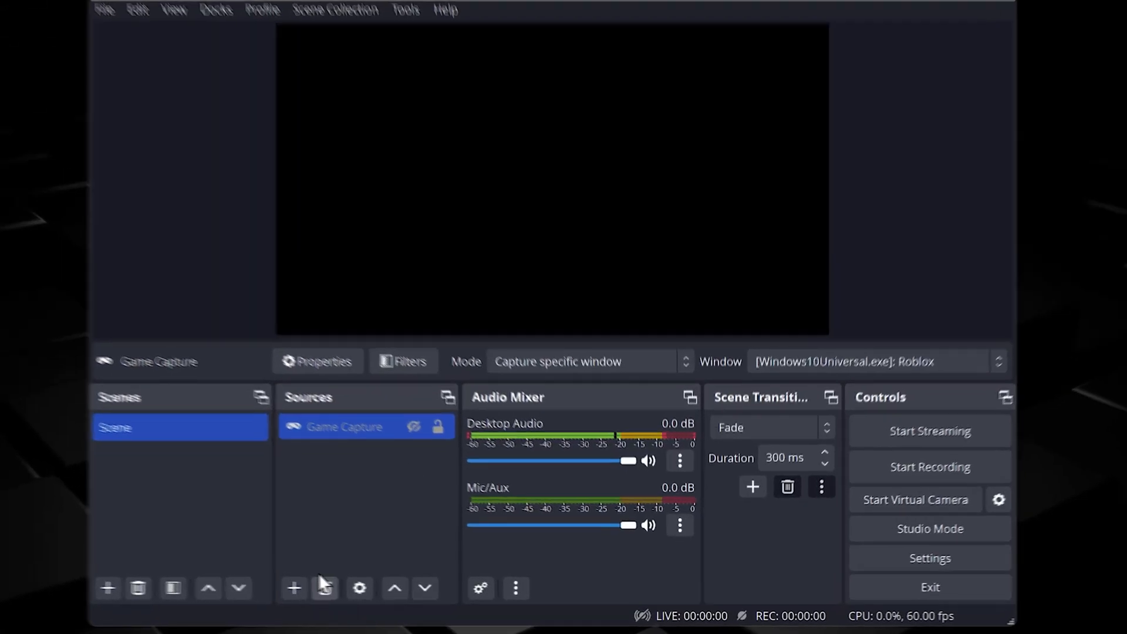
Add a Window Capture source targeting [RobloxPlayerBeta.exe]: Roblox
{"action": "left_click", "coordinate": [293, 588]}
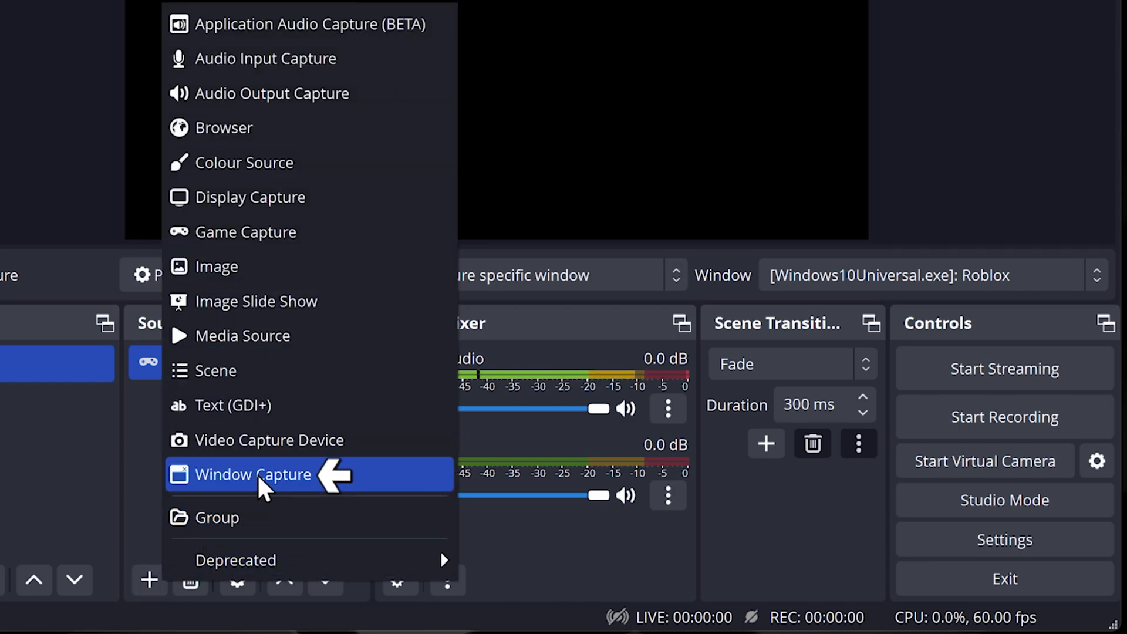
{"action": "left_click", "coordinate": [252, 474]}
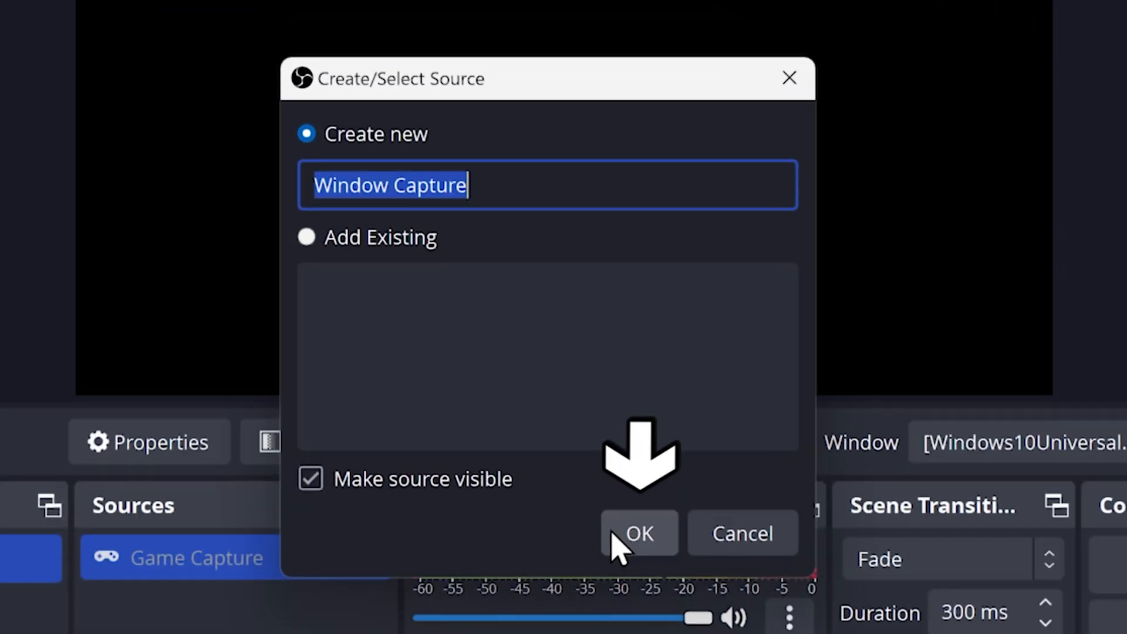
{"action": "left_click", "coordinate": [638, 534]}
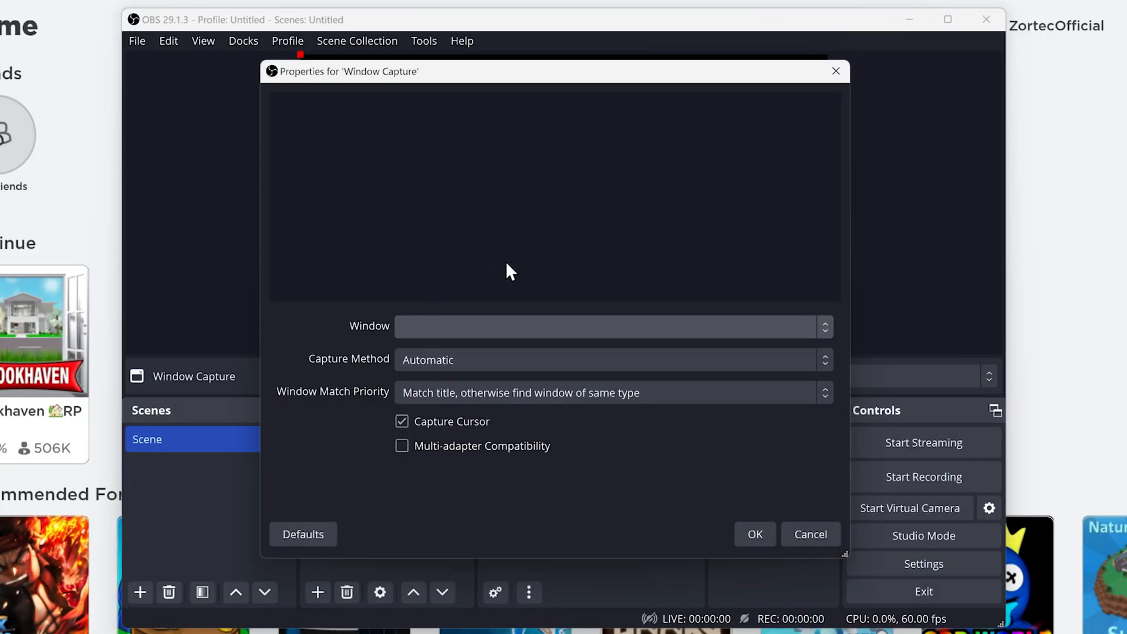
{"action": "mouse_move", "coordinate": [815, 331]}
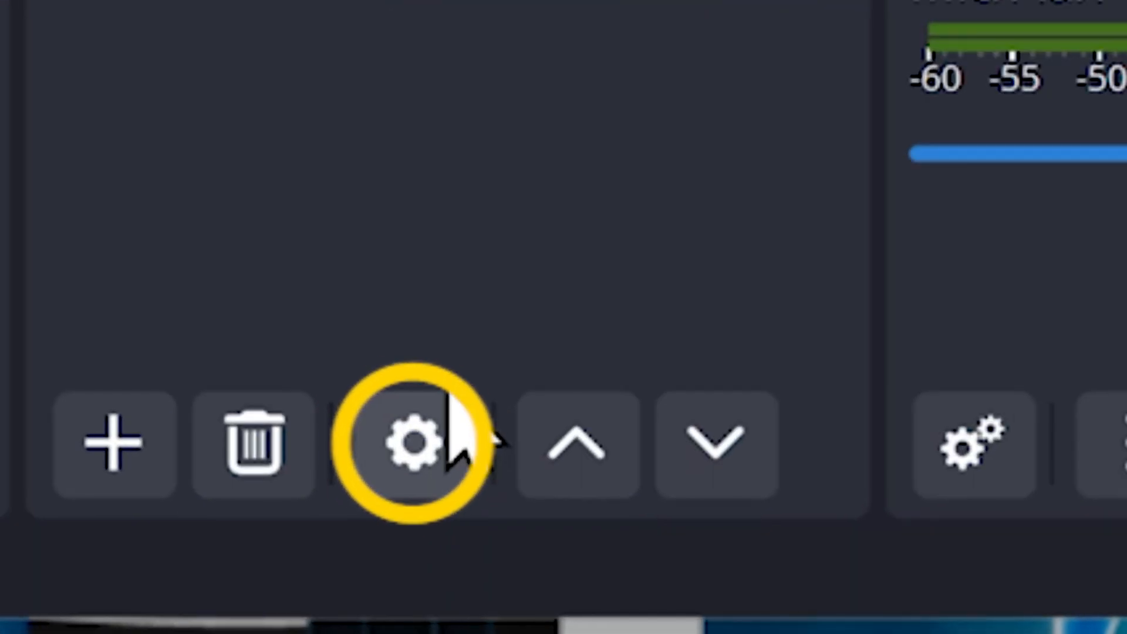
{"action": "left_click", "coordinate": [414, 442]}
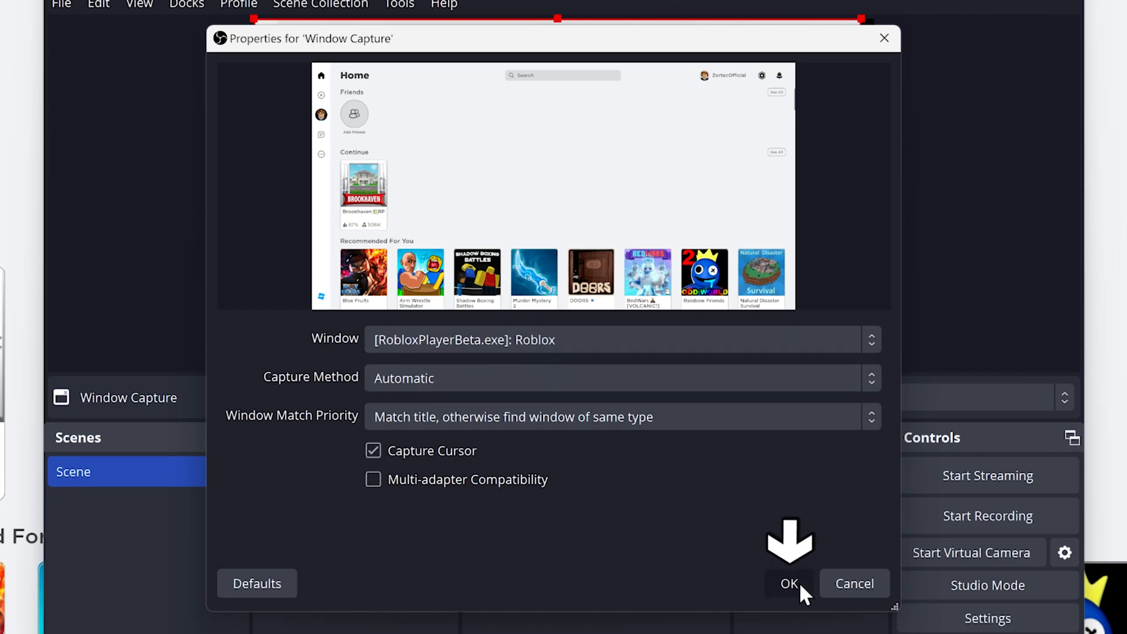
{"action": "left_click", "coordinate": [788, 583]}
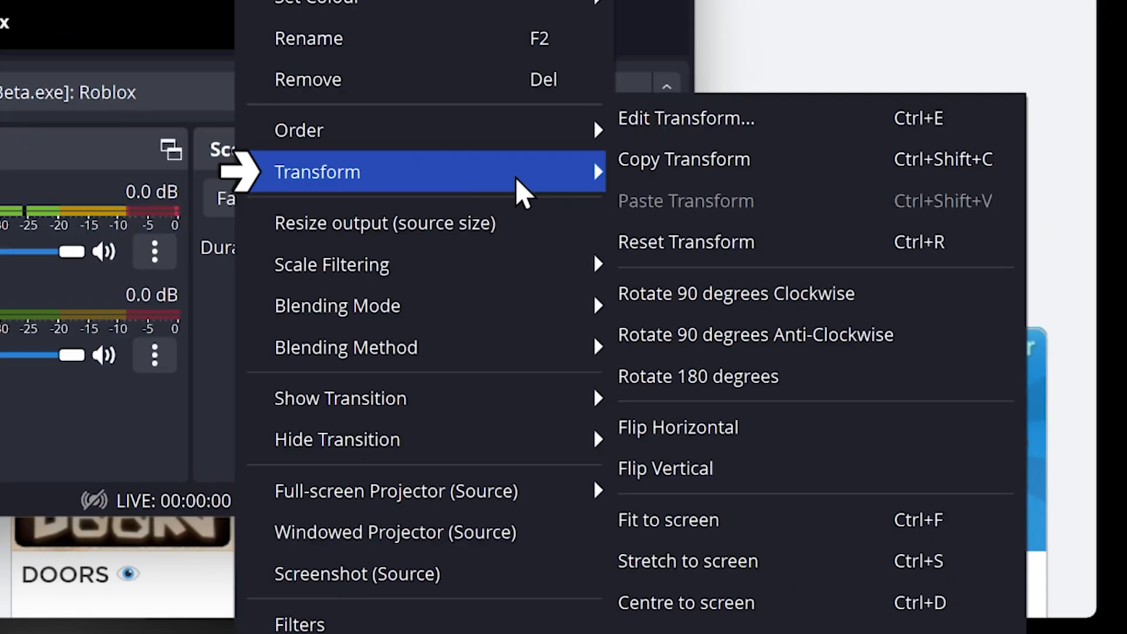
{"action": "mouse_move", "coordinate": [733, 426]}
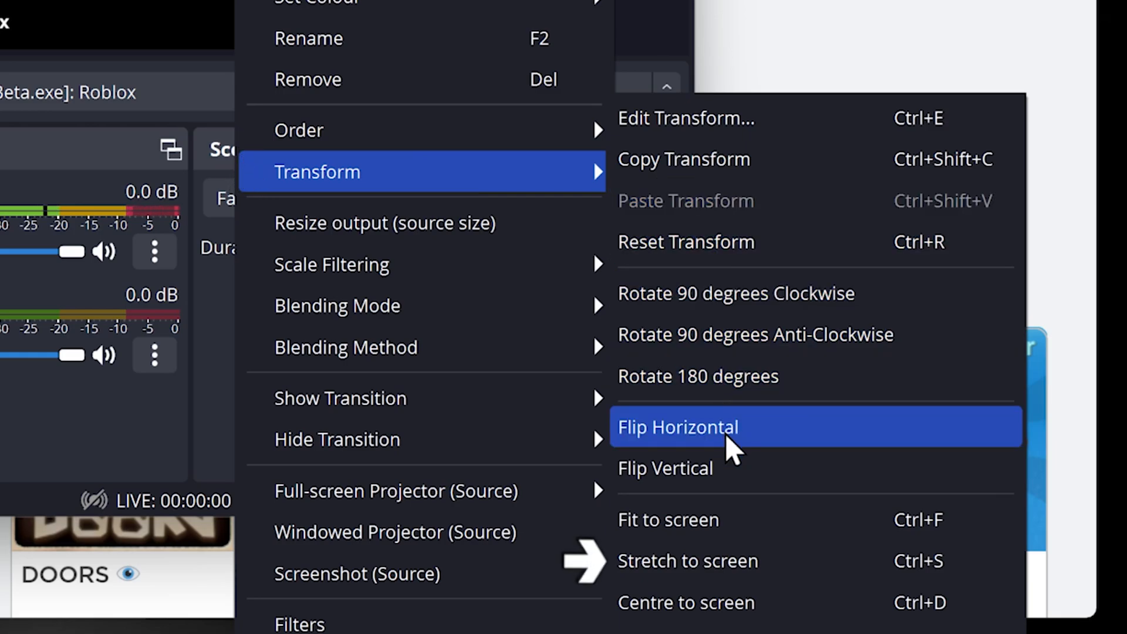
Select the Roblox Window Capture source and stretch it to screen with Ctrl+S
{"action": "left_click", "coordinate": [676, 426]}
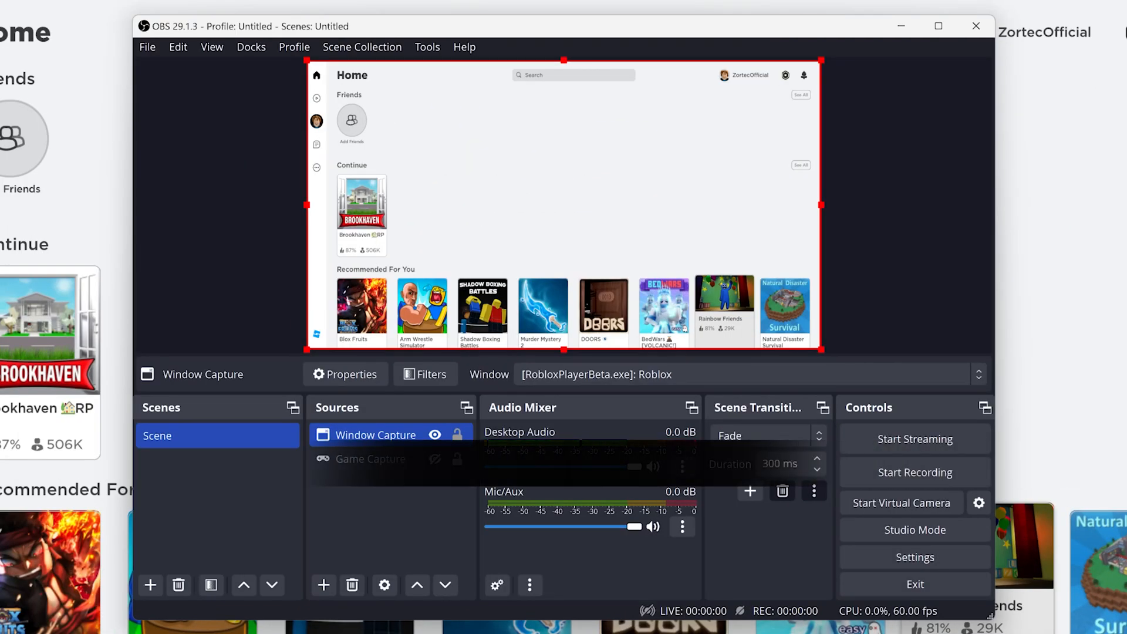
{"action": "key", "text": "ctrl+s"}
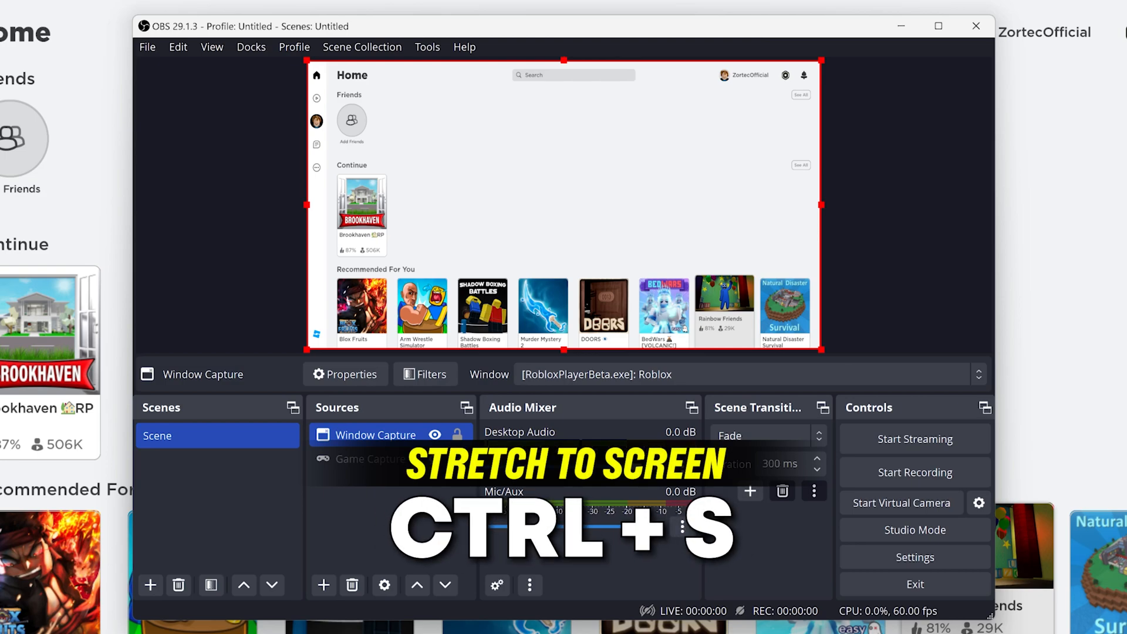
{"action": "left_click", "coordinate": [915, 472]}
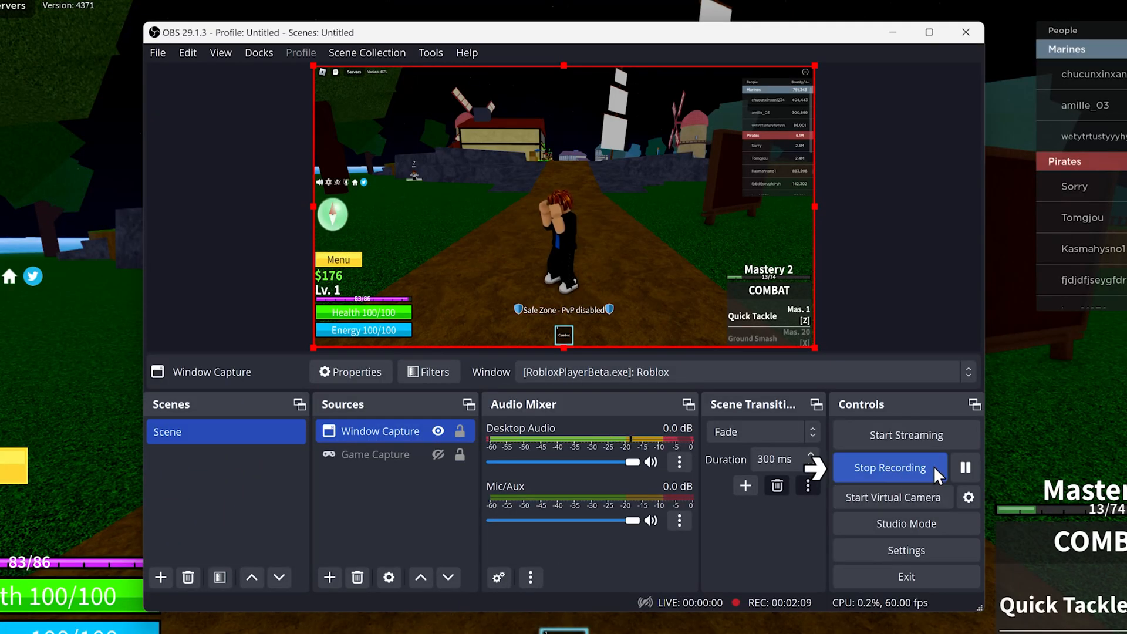
Stop the gameplay recording and close the remux progress window once it finishes
{"action": "left_click", "coordinate": [889, 467]}
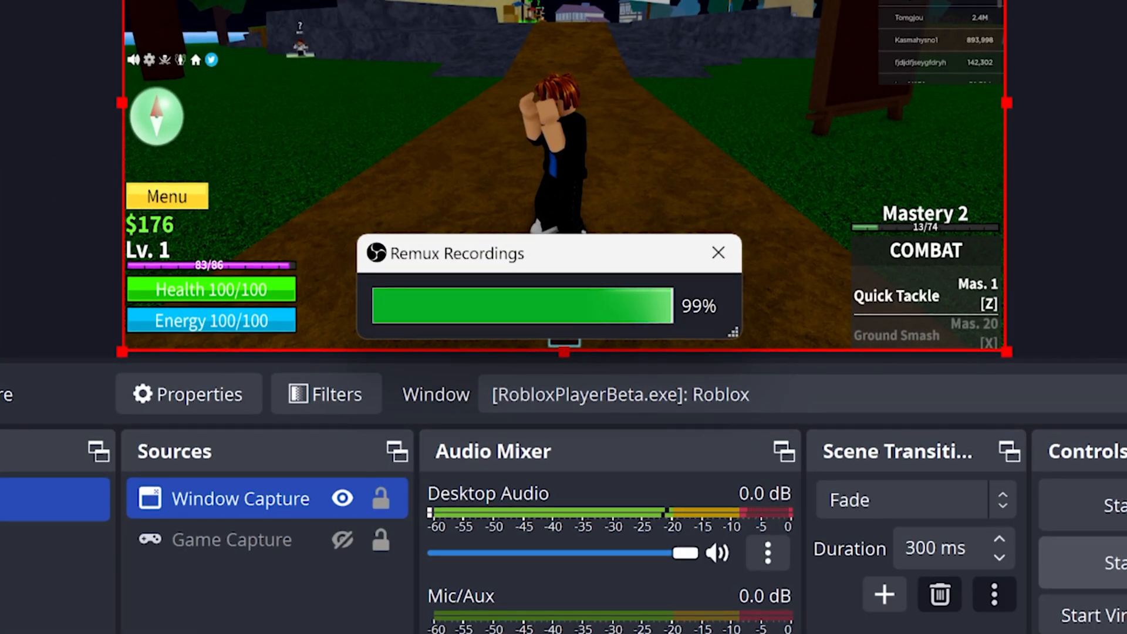
{"action": "left_click", "coordinate": [45, 77]}
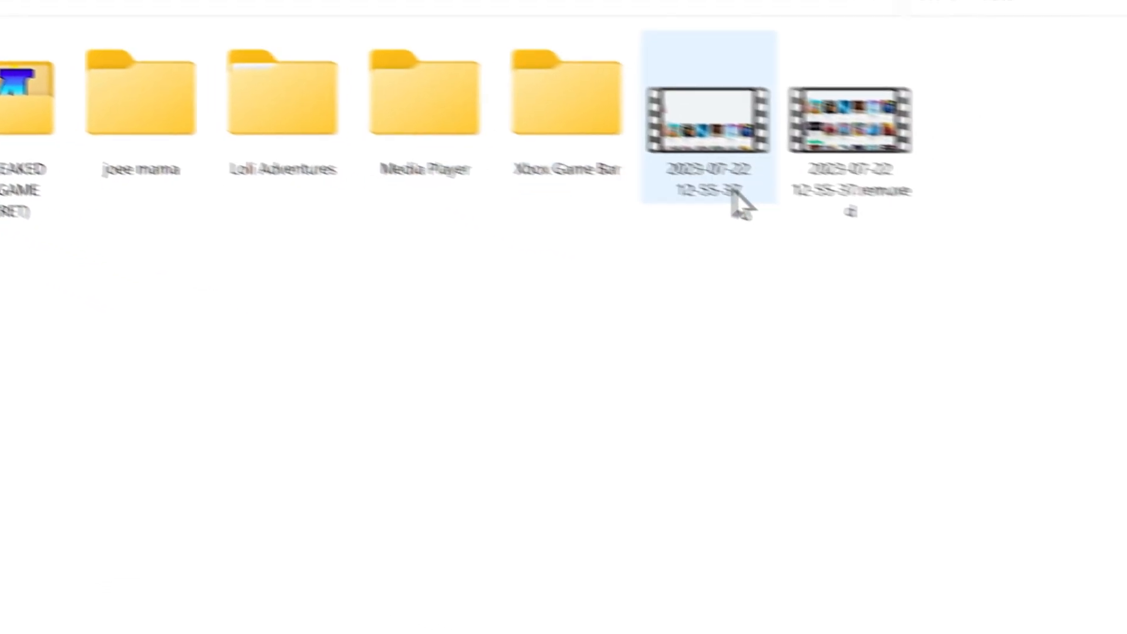
Delete the original recording file and play the .remuxed video in Media Player
{"action": "right_click", "coordinate": [708, 122]}
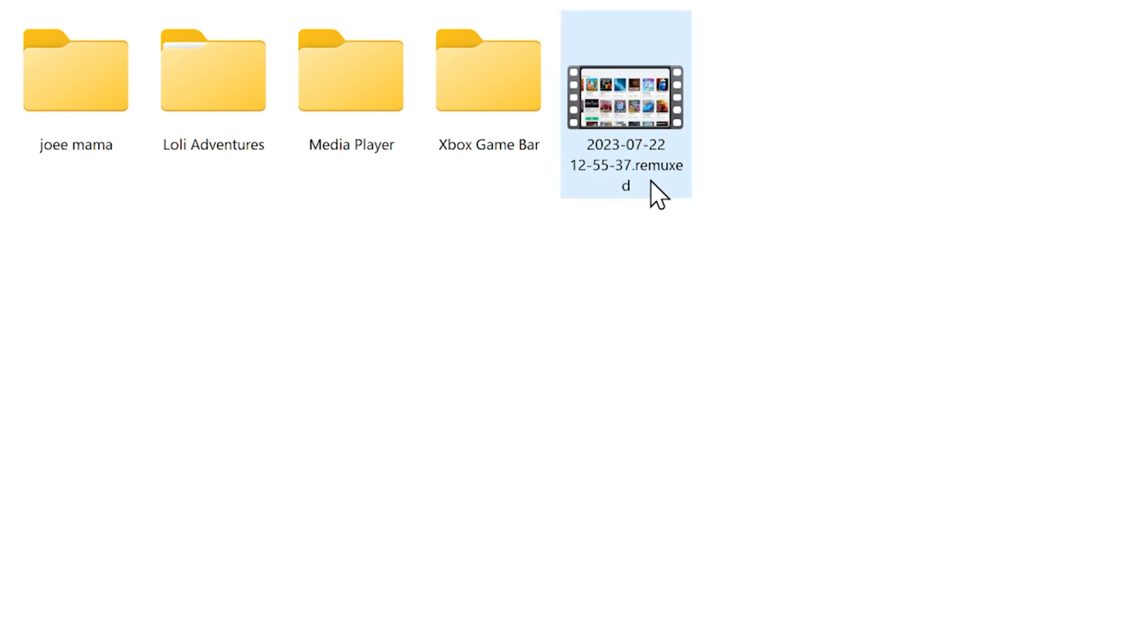
{"action": "double_click", "coordinate": [625, 101]}
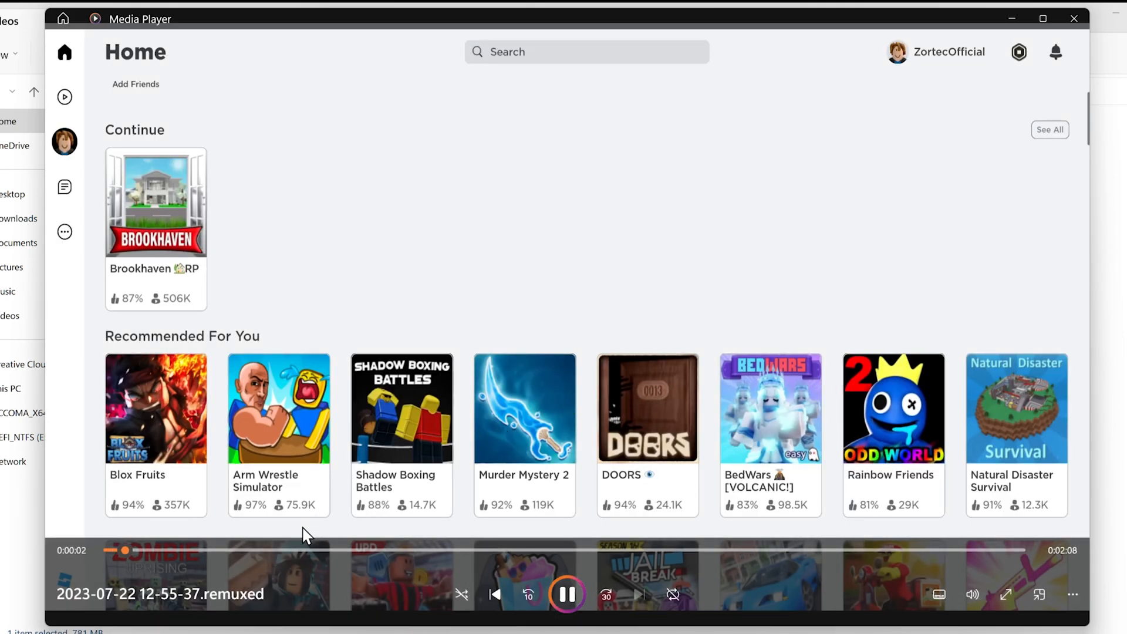